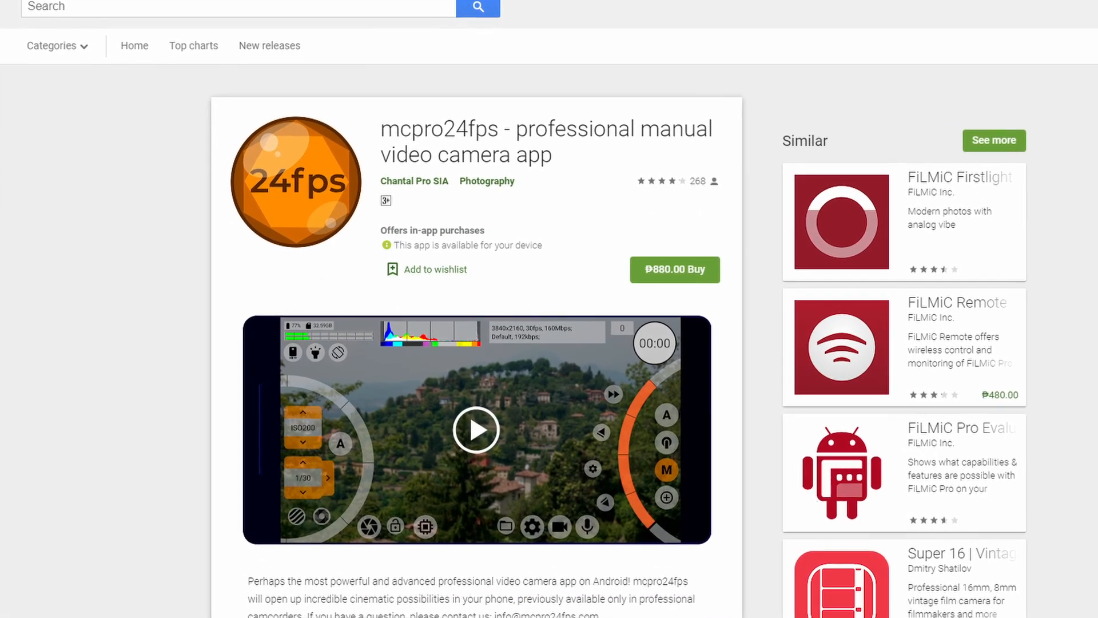
- Launch mcpro24fps from the Play Store listing to its live camera viewfinder
{"action": "left_click", "coordinate": [475, 429]}
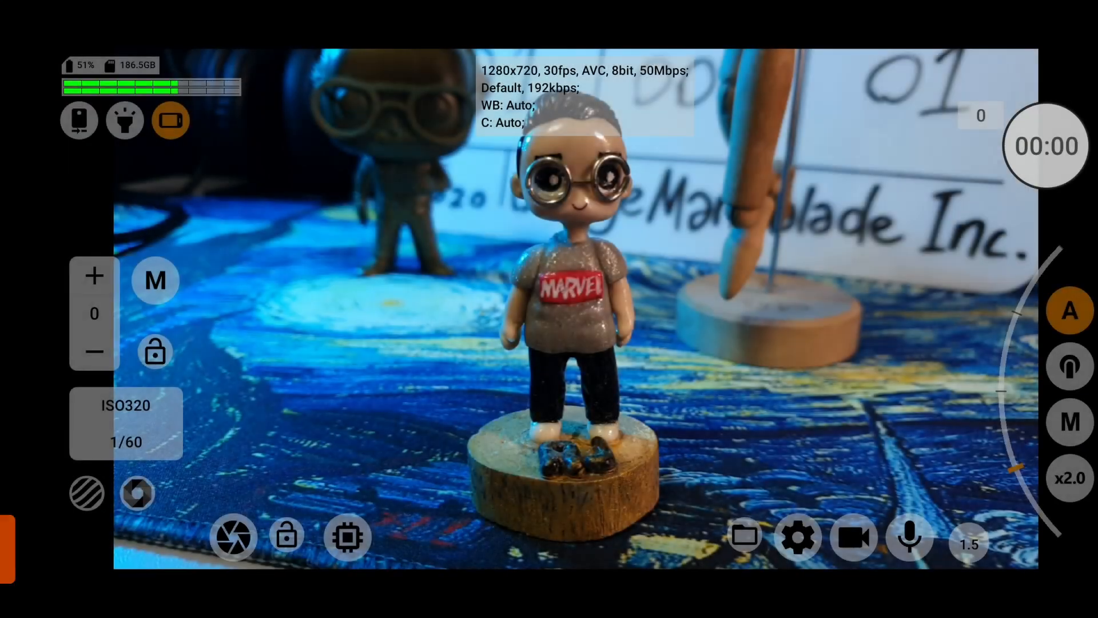
- In viewfinder settings, show an RGB histogram and EV readout only in preview mode
{"action": "left_click", "coordinate": [798, 538]}
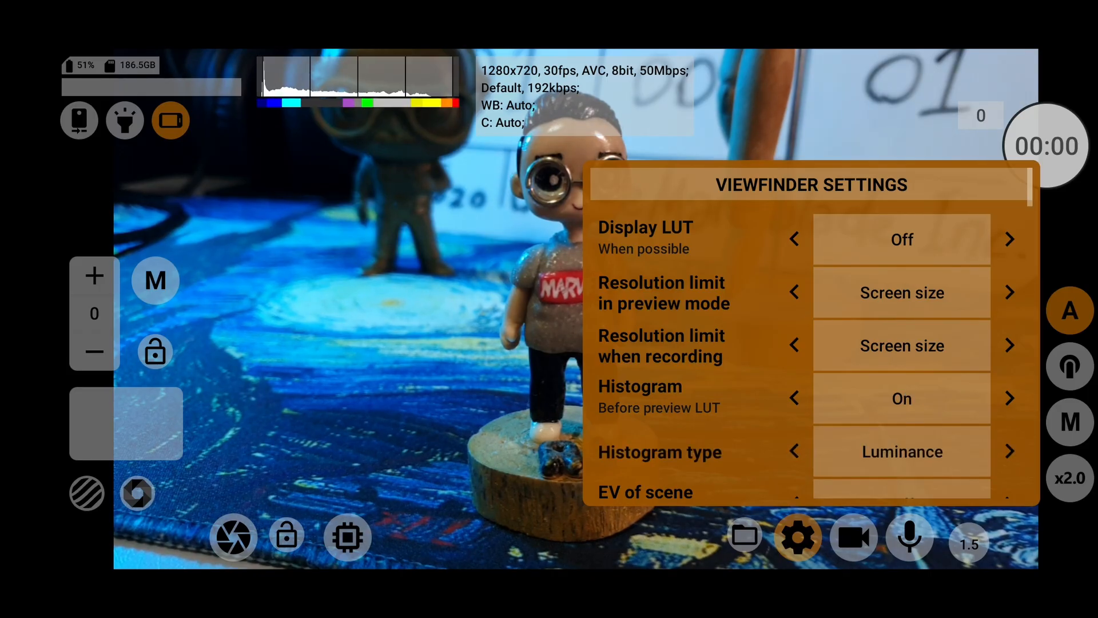
{"action": "left_click", "coordinate": [1010, 399]}
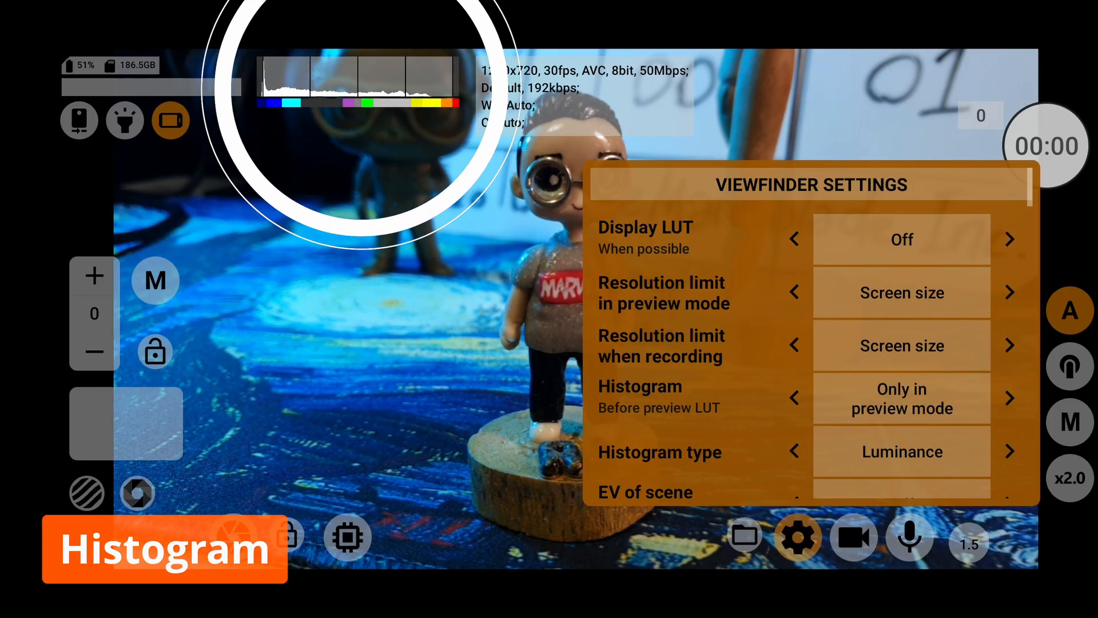
{"action": "scroll", "scroll_direction": "down", "scroll_amount": 3}
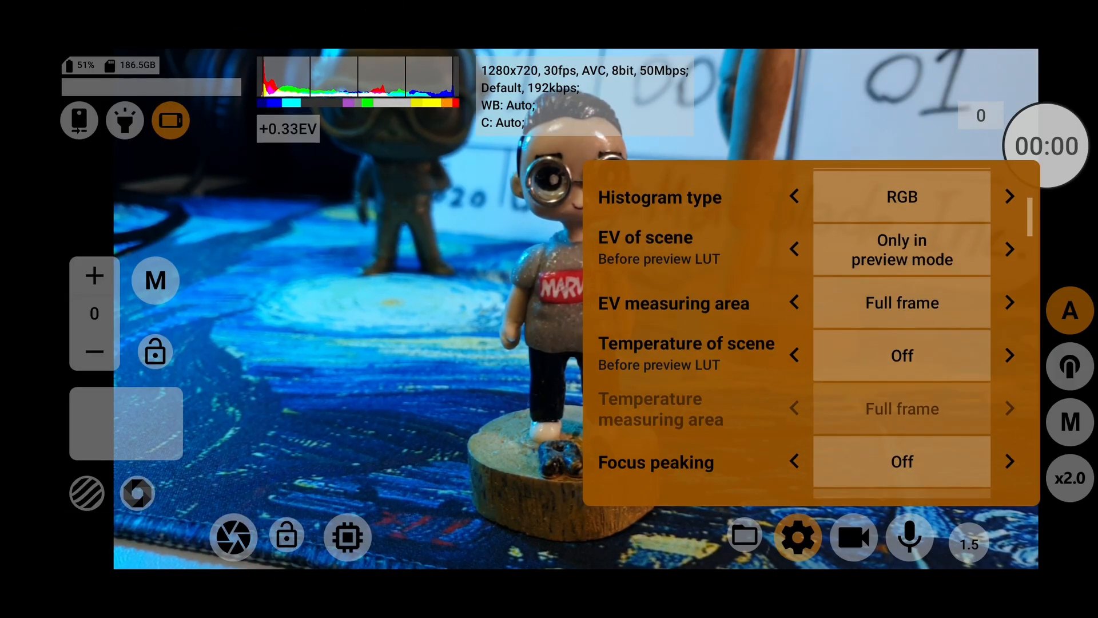
{"action": "scroll", "scroll_direction": "down", "scroll_amount": 3}
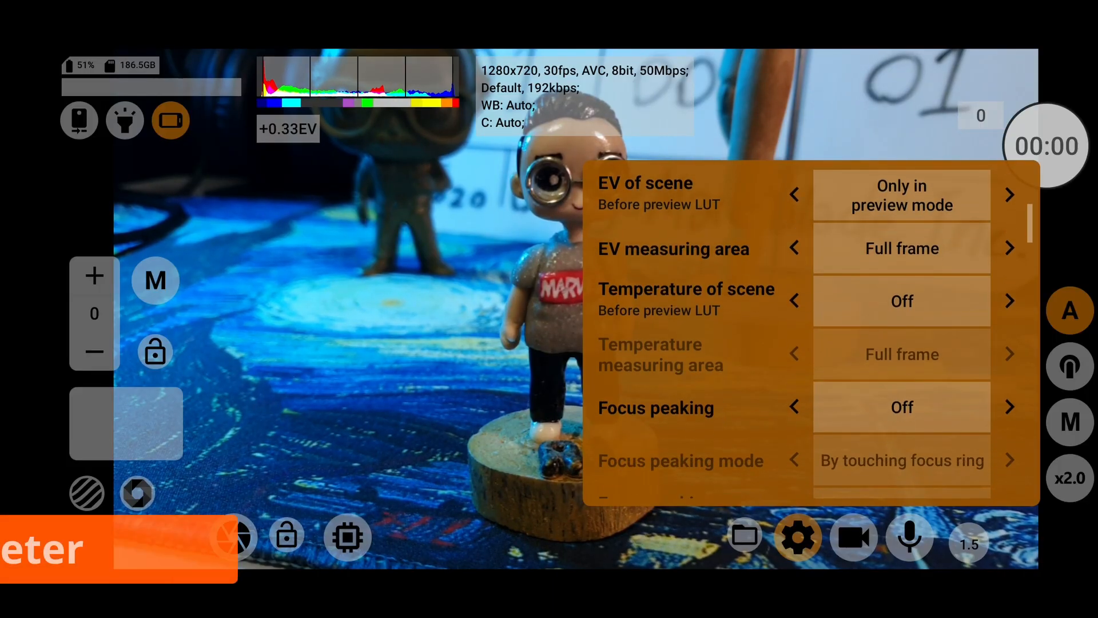
- Enable the scene temperature readout and turn focus peaking on
{"action": "left_click", "coordinate": [901, 301]}
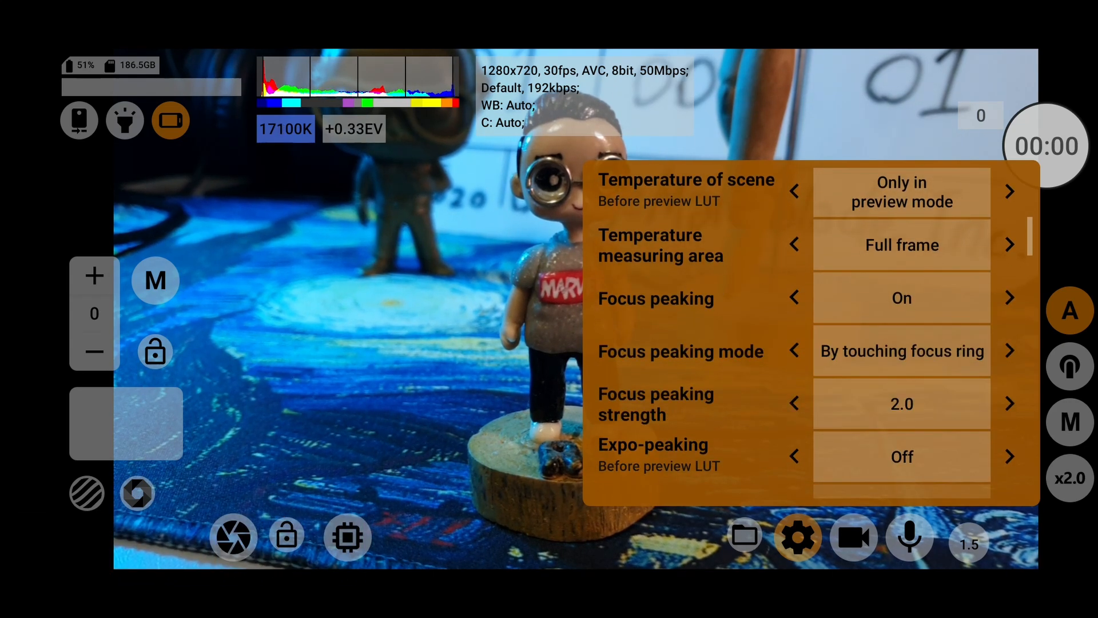
{"action": "scroll", "scroll_direction": "down", "scroll_amount": 3}
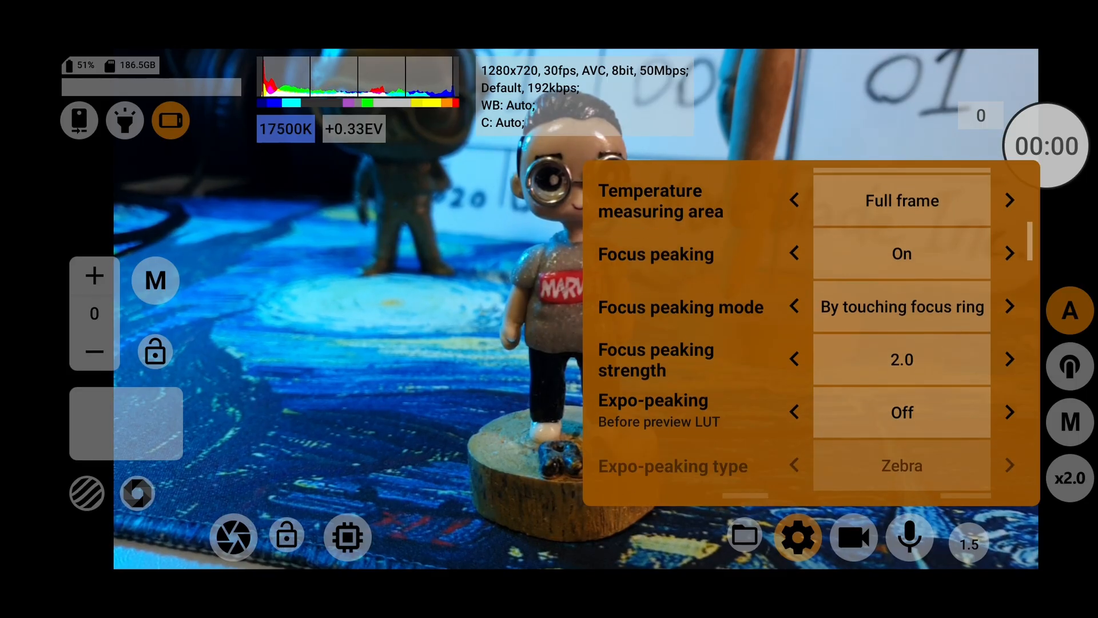
{"action": "scroll", "scroll_direction": "down", "scroll_amount": 3}
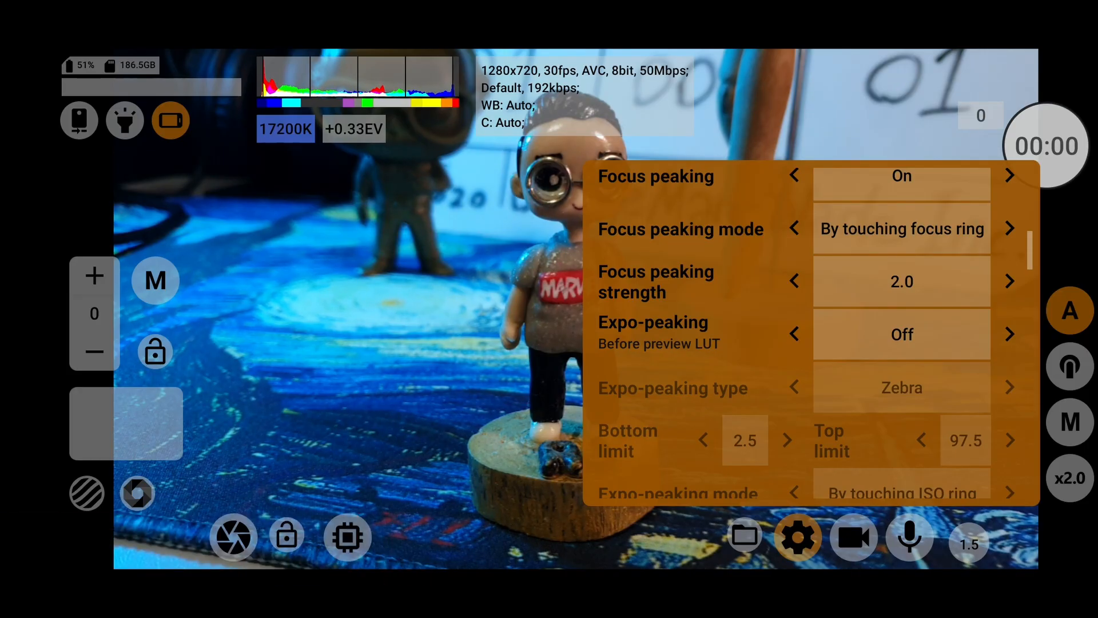
- Set expo-peaking (zebra) to show only in preview mode
{"action": "left_click", "coordinate": [1008, 334]}
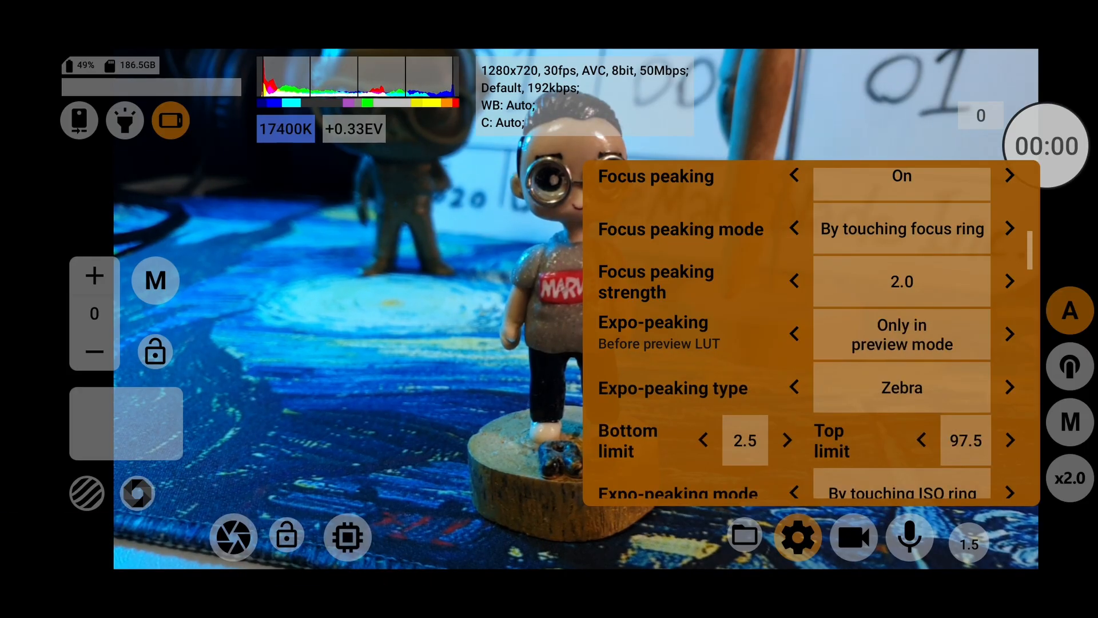
{"action": "scroll", "scroll_direction": "down", "scroll_amount": 3}
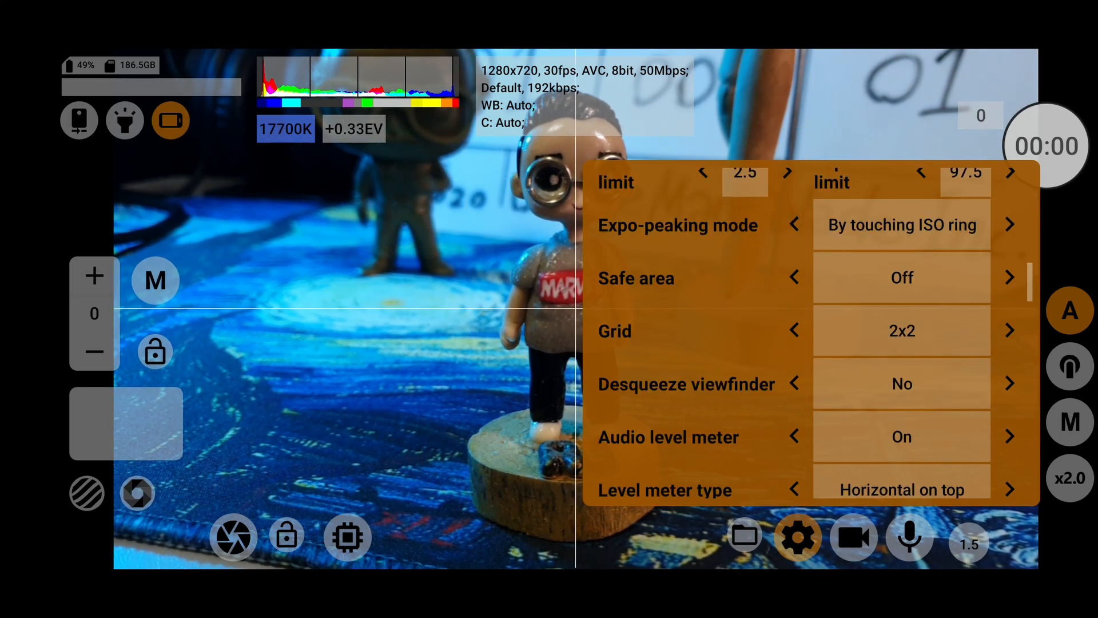
- Set the grid to 3x3, the level meter to vertical and AWB autolock to recording only
{"action": "left_click", "coordinate": [1009, 329]}
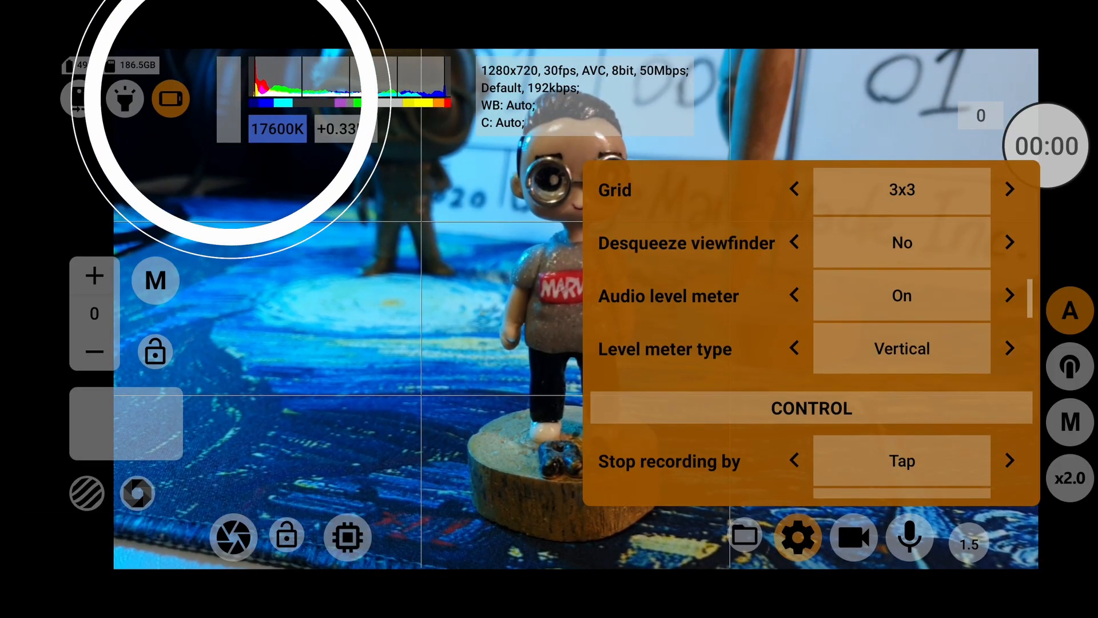
{"action": "left_click", "coordinate": [1008, 349]}
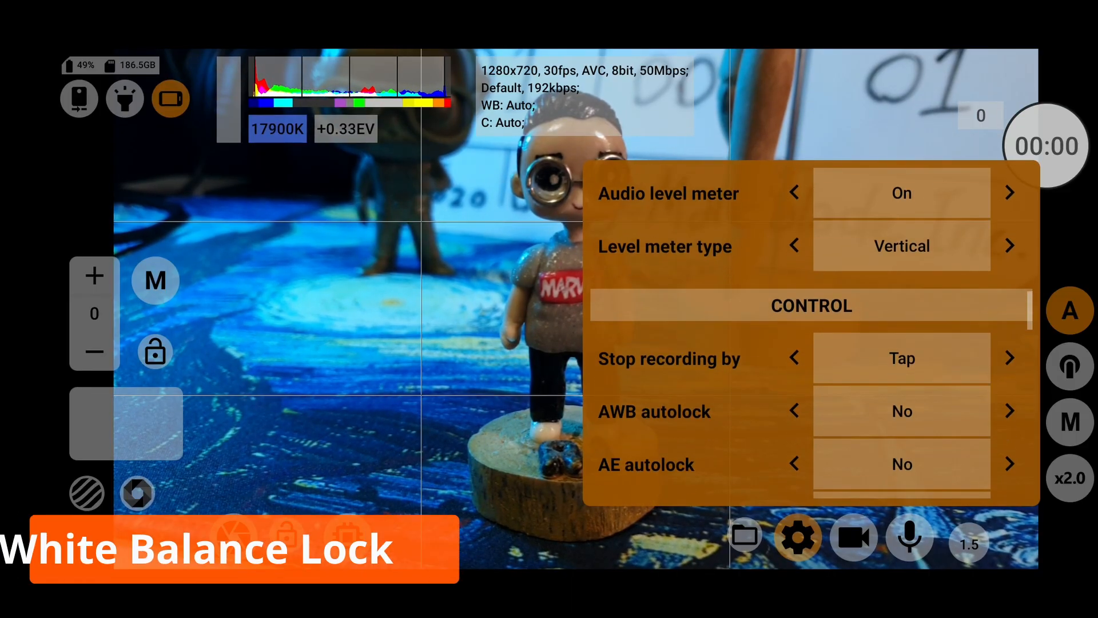
{"action": "scroll", "scroll_direction": "down", "scroll_amount": 3}
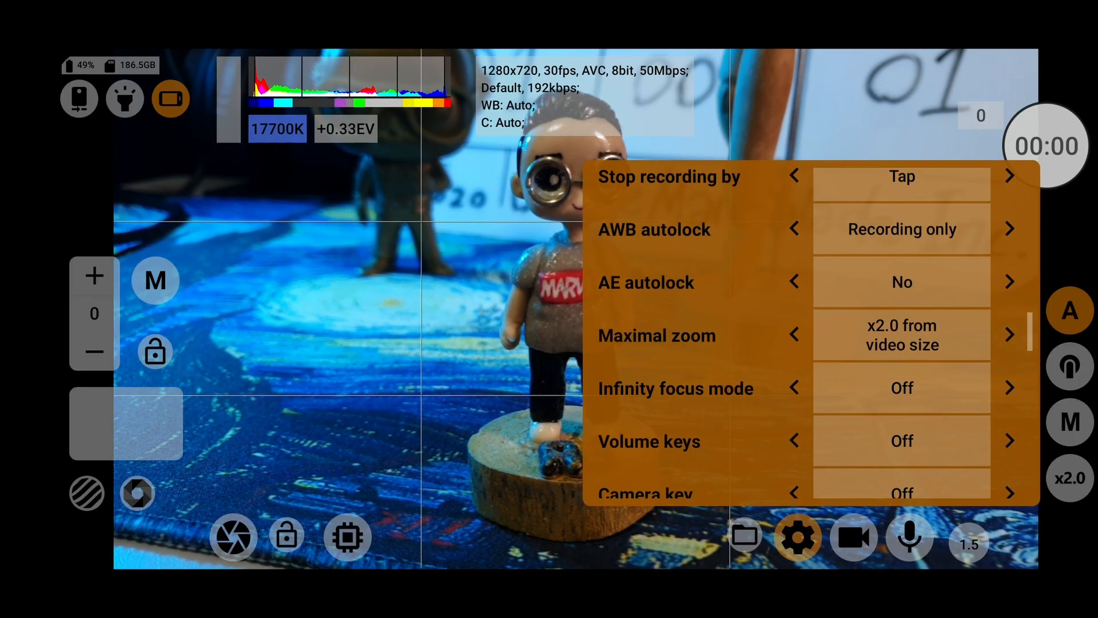
- Scroll down to Other Settings and switch Storage to SD card, raising the fast-card warning
{"action": "scroll", "scroll_direction": "down", "scroll_amount": 3}
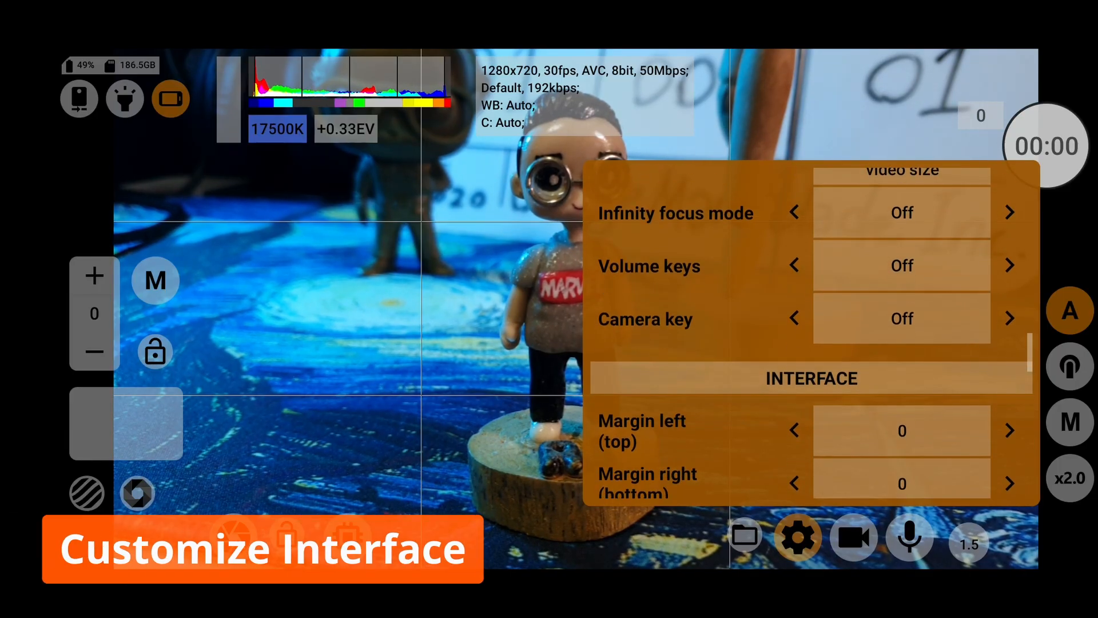
{"action": "scroll", "scroll_direction": "down", "scroll_amount": 3}
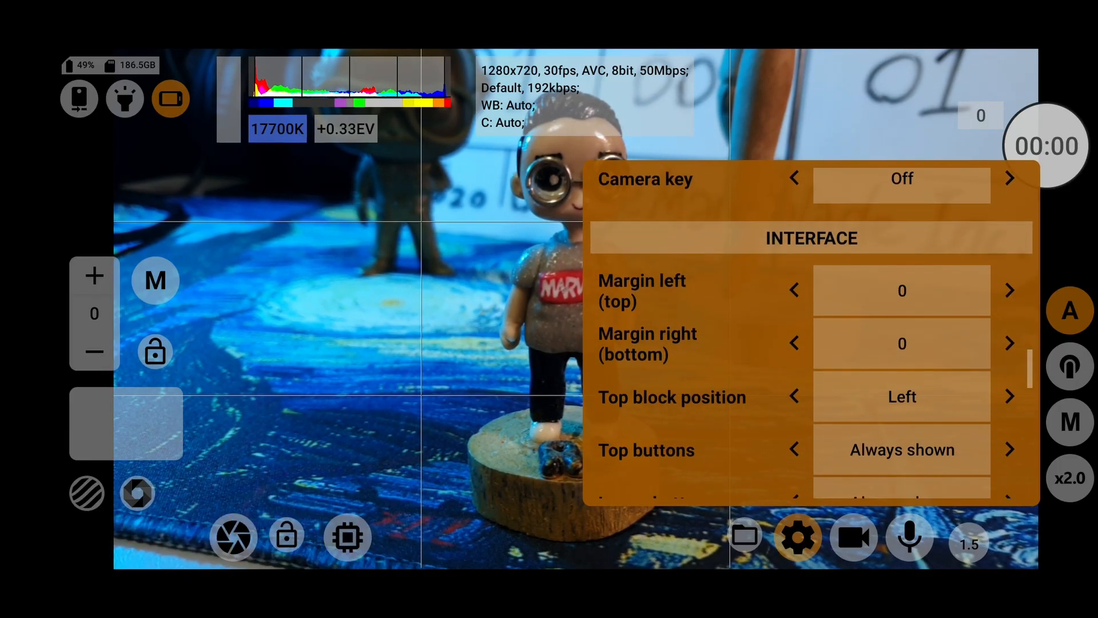
{"action": "scroll", "scroll_direction": "down", "scroll_amount": 3}
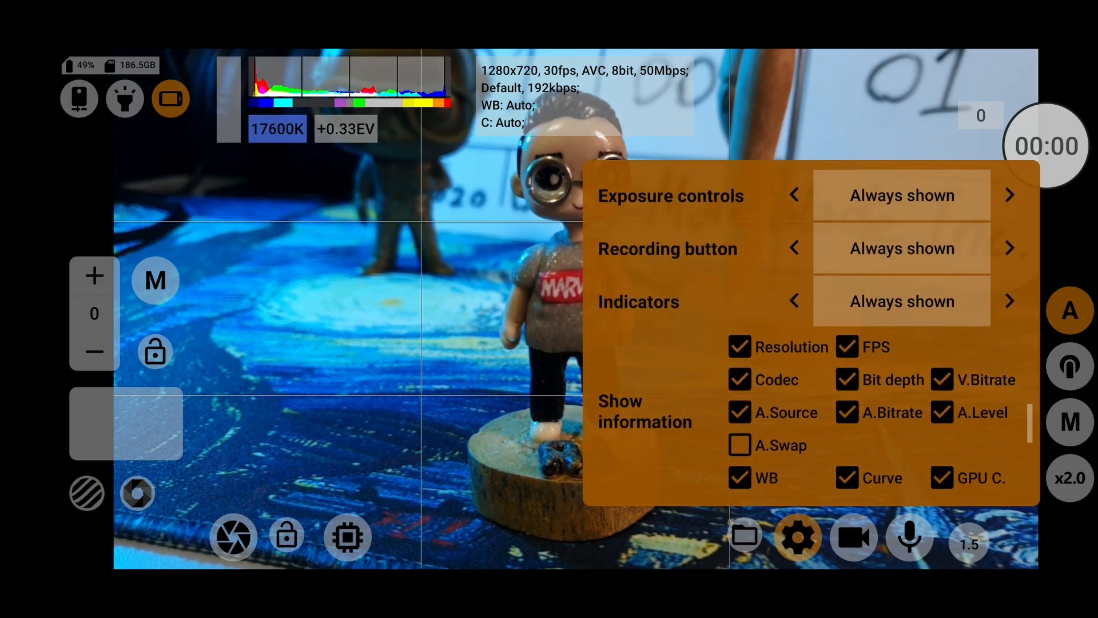
{"action": "scroll", "scroll_direction": "down", "scroll_amount": 3}
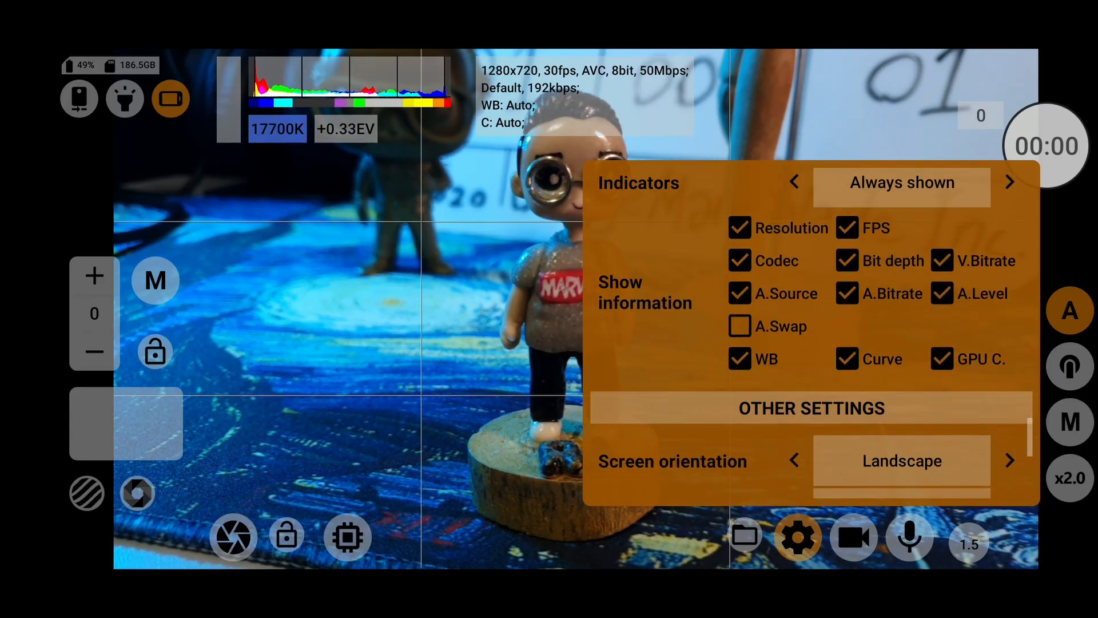
{"action": "scroll", "scroll_direction": "down", "scroll_amount": 3}
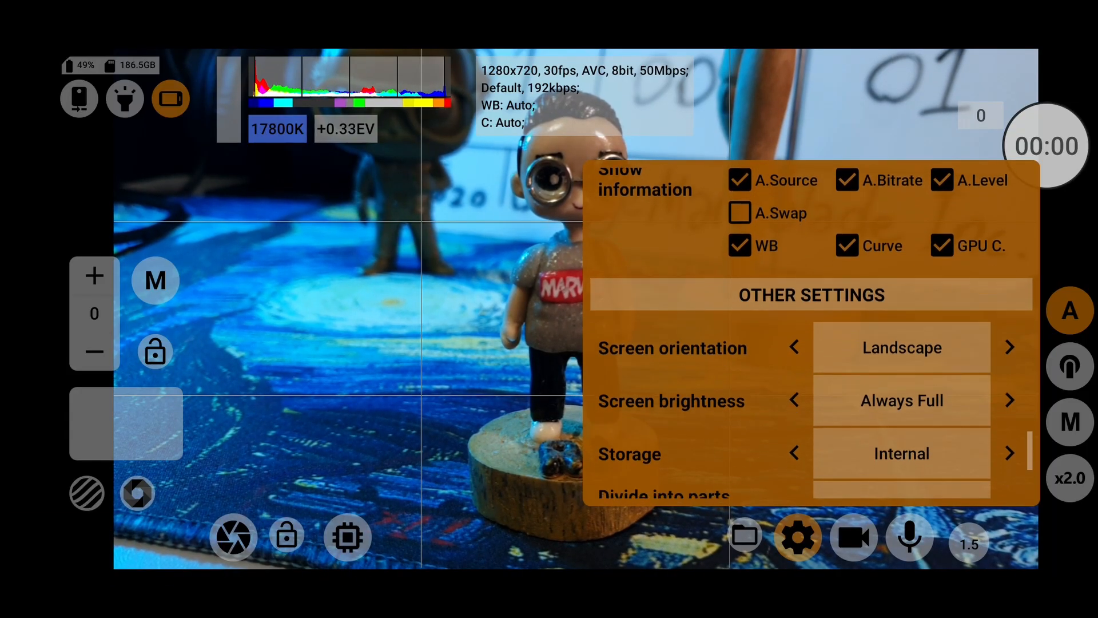
{"action": "scroll", "scroll_direction": "down", "scroll_amount": 3}
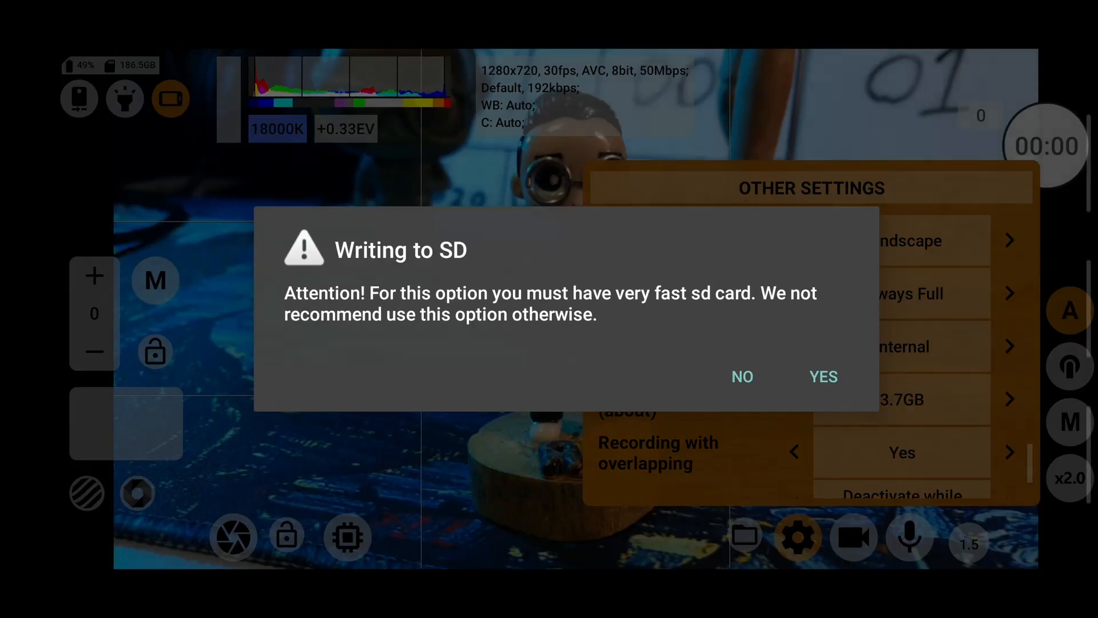
- Confirm SD card storage and open the resolution and frame rate picker
{"action": "left_click", "coordinate": [741, 376]}
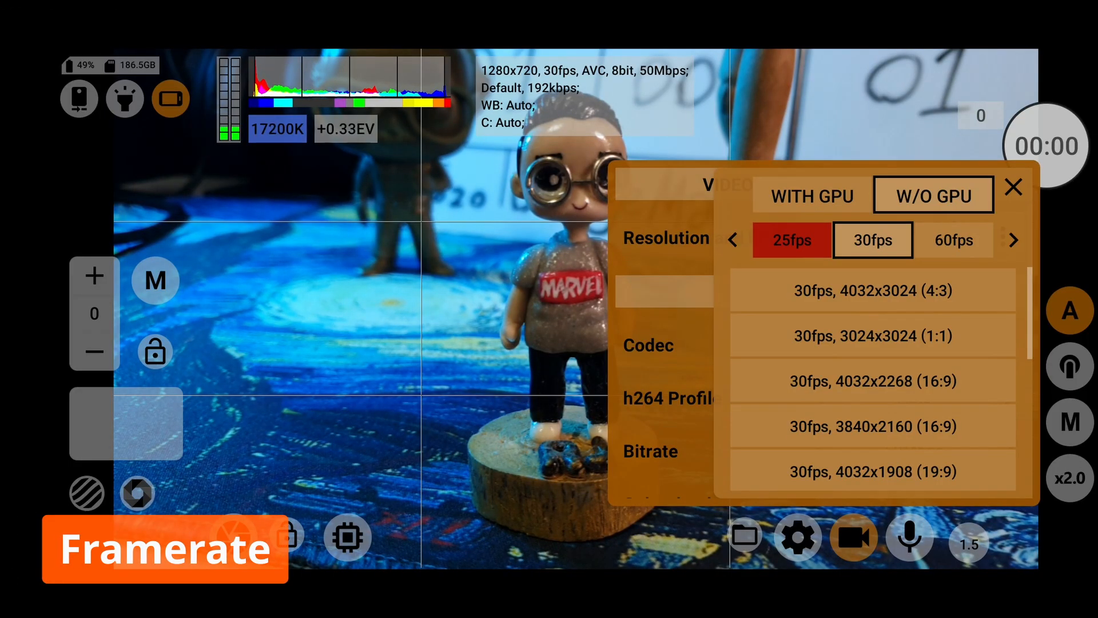
{"action": "left_click", "coordinate": [1013, 241]}
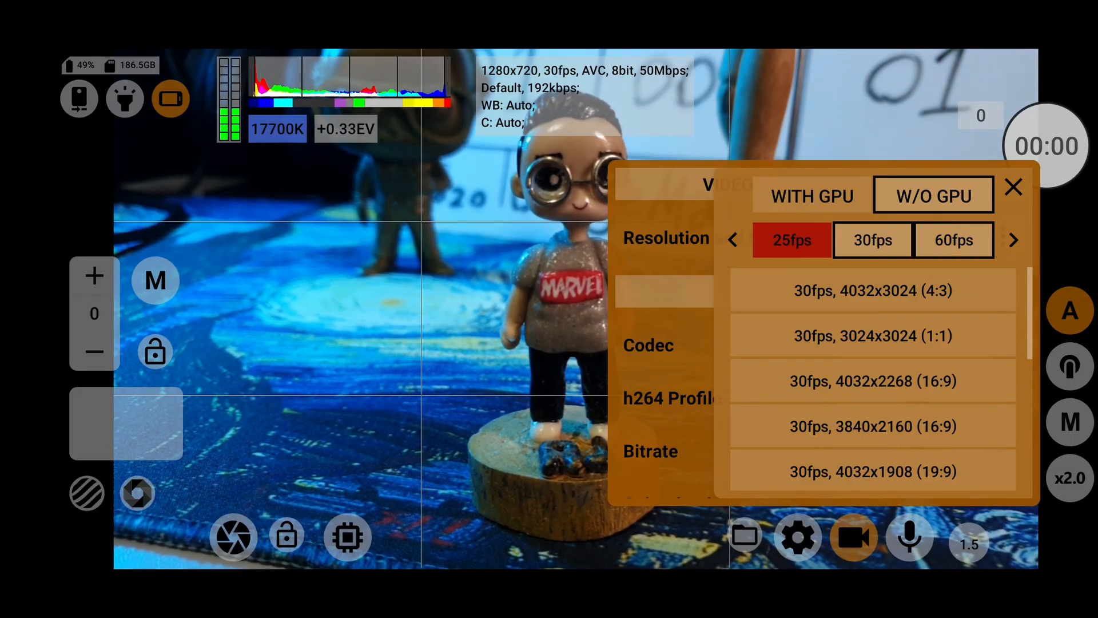
- Choose 3840x2160 at 60fps, then list the resolutions available at 24fps
{"action": "left_click", "coordinate": [953, 239]}
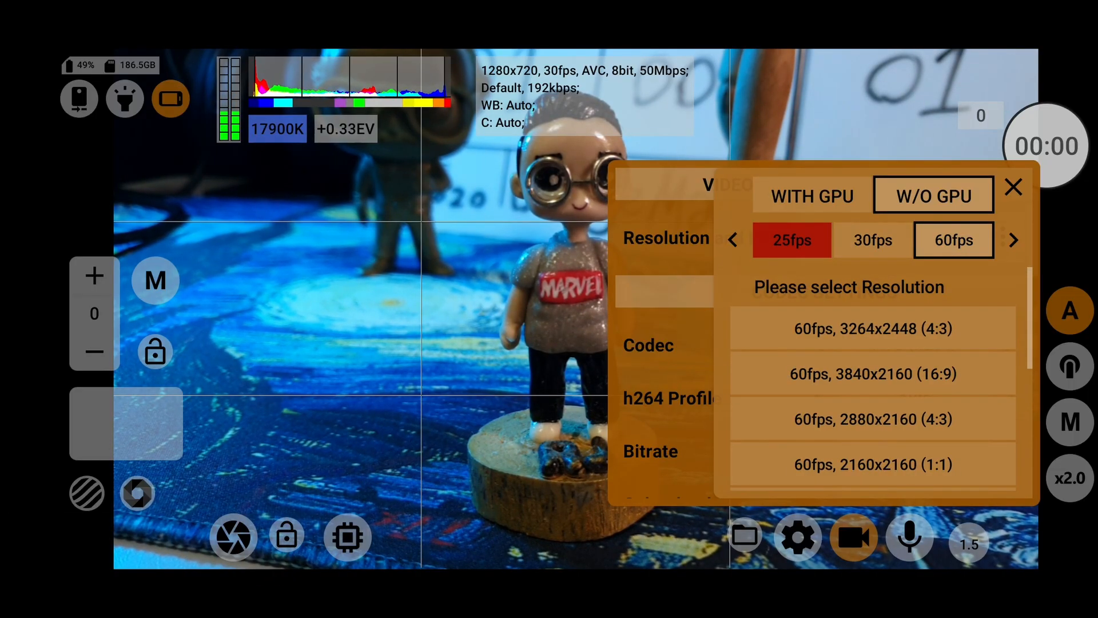
{"action": "left_click", "coordinate": [873, 373]}
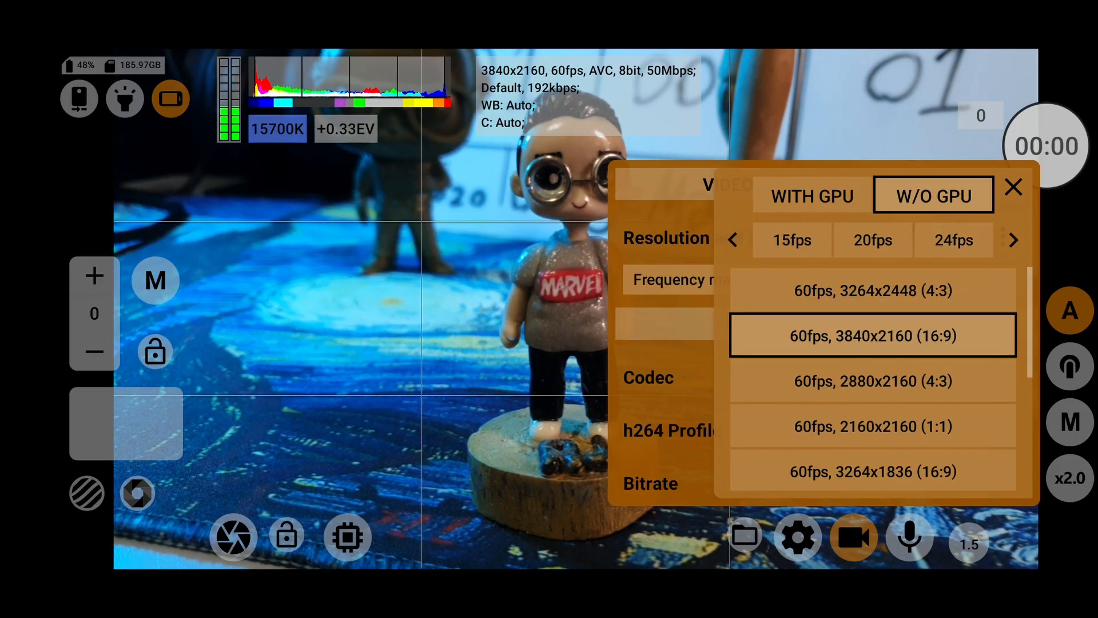
{"action": "left_click", "coordinate": [953, 239]}
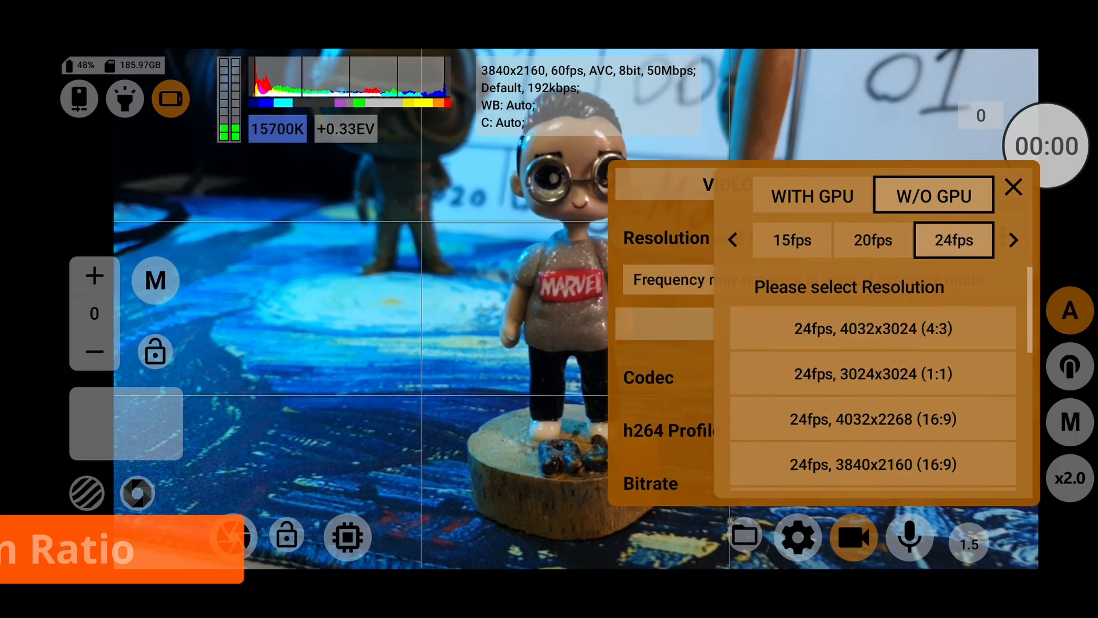
{"action": "scroll", "scroll_direction": "down", "scroll_amount": 3}
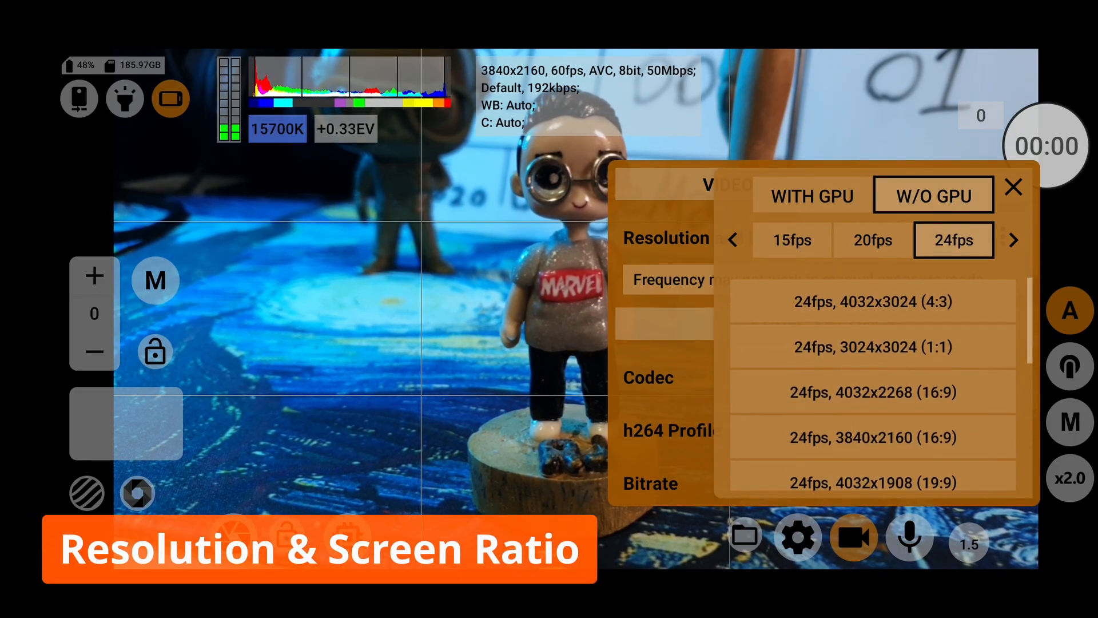
- Select 4032x2268 at 24fps and raise the bitrate to 100Mbps
{"action": "scroll", "scroll_direction": "down", "scroll_amount": 3}
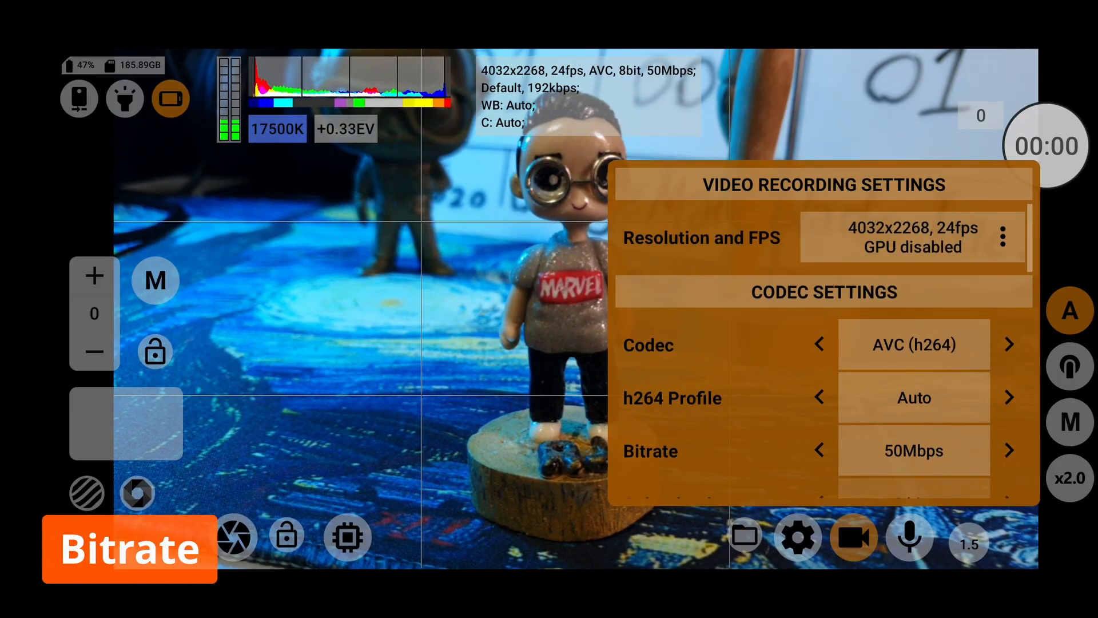
{"action": "scroll", "scroll_direction": "down", "scroll_amount": 3}
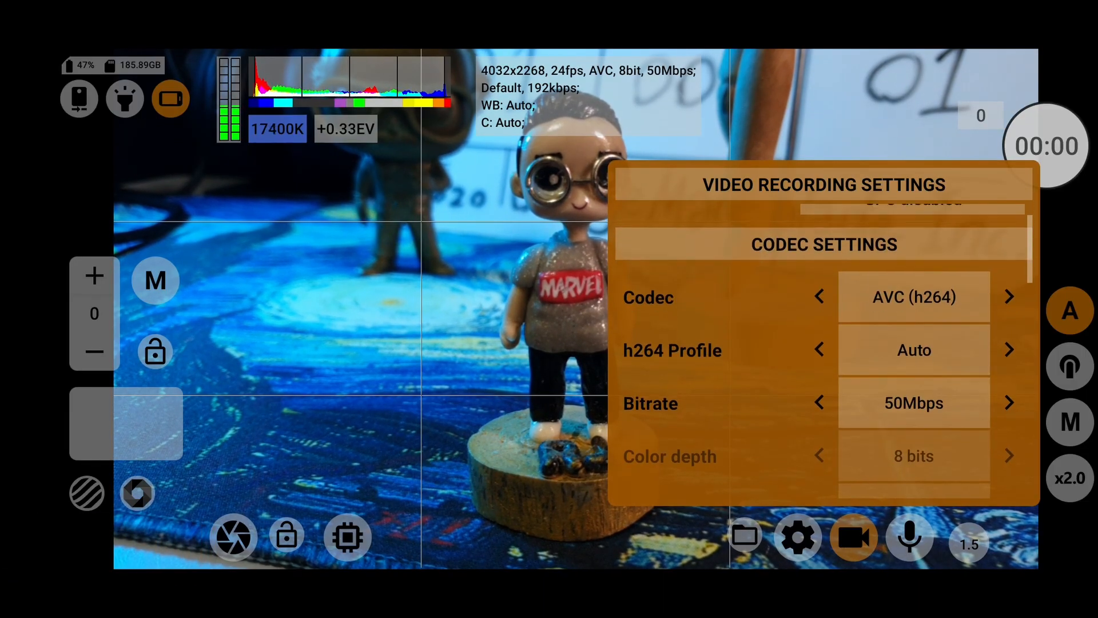
{"action": "left_click", "coordinate": [1008, 401]}
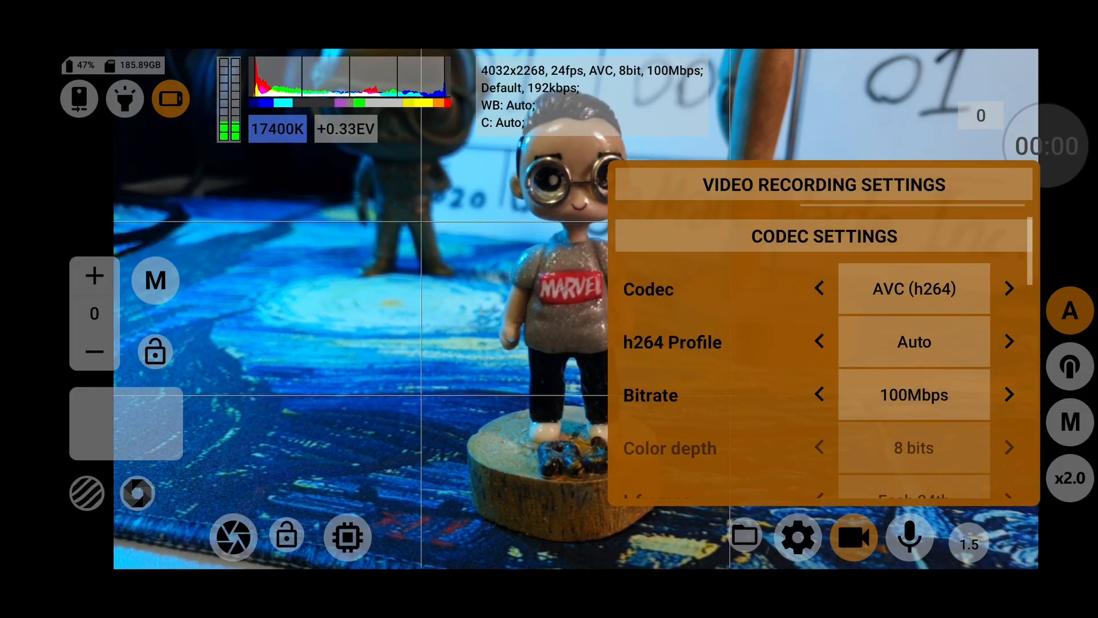
- Toggle digital stabilization on and back off, then reopen the resolution choices
{"action": "scroll", "scroll_direction": "down", "scroll_amount": 3}
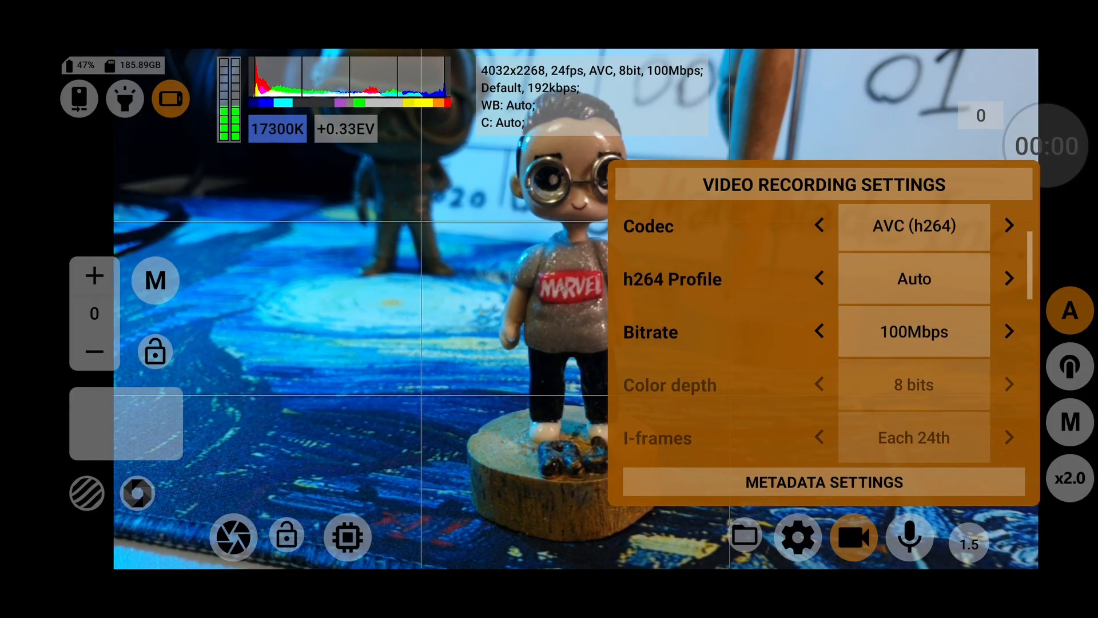
{"action": "scroll", "scroll_direction": "down", "scroll_amount": 3}
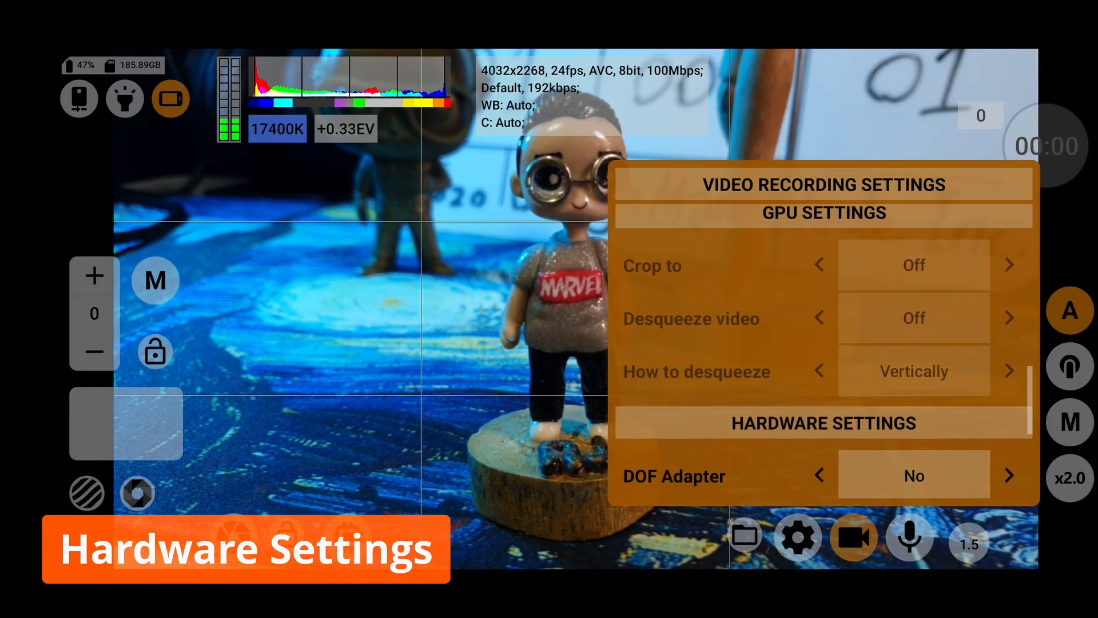
{"action": "scroll", "scroll_direction": "down", "scroll_amount": 3}
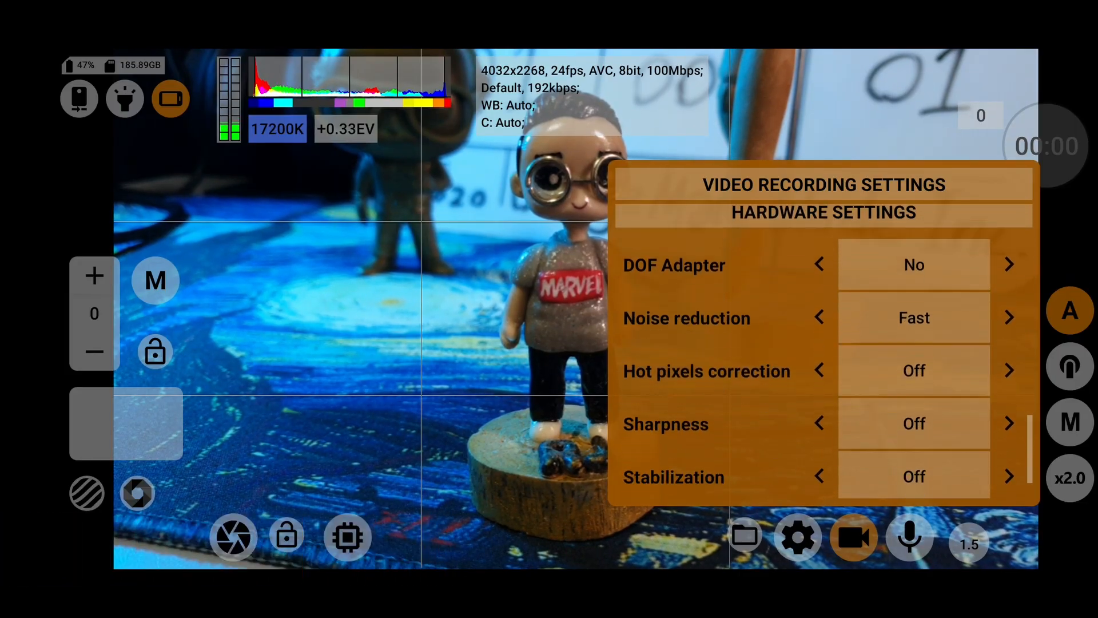
{"action": "scroll", "scroll_direction": "down", "scroll_amount": 3}
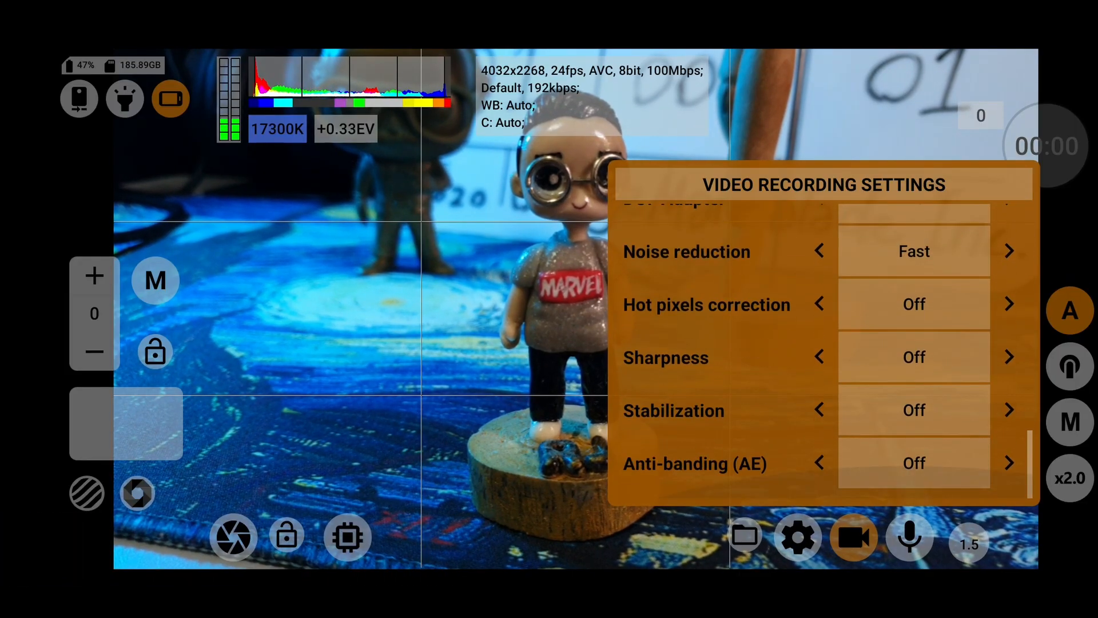
{"action": "left_click", "coordinate": [1008, 409]}
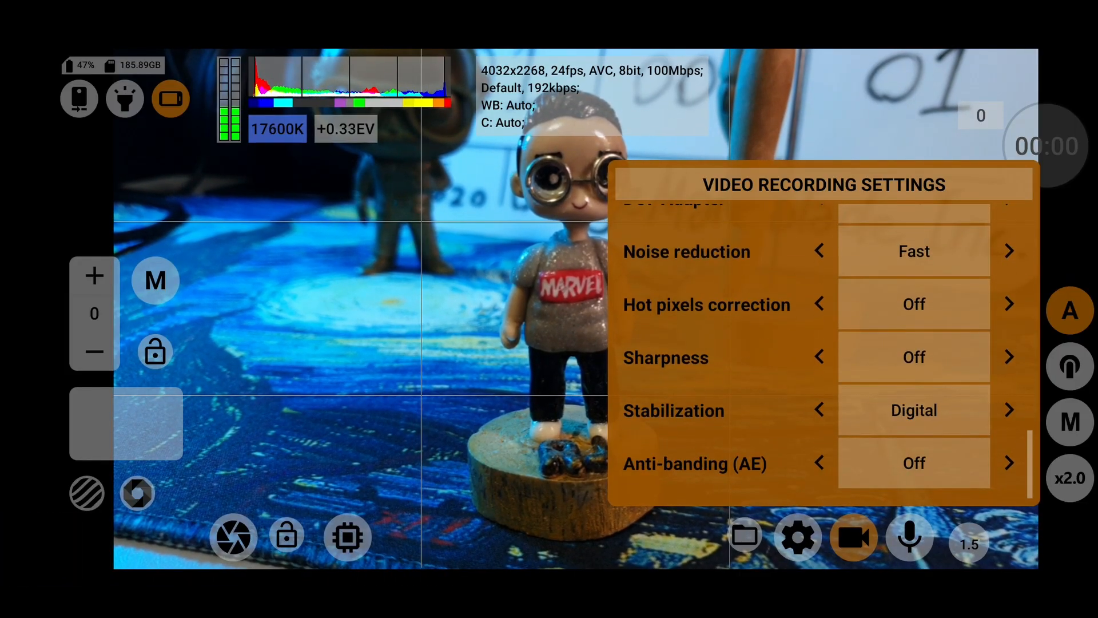
{"action": "left_click", "coordinate": [817, 409]}
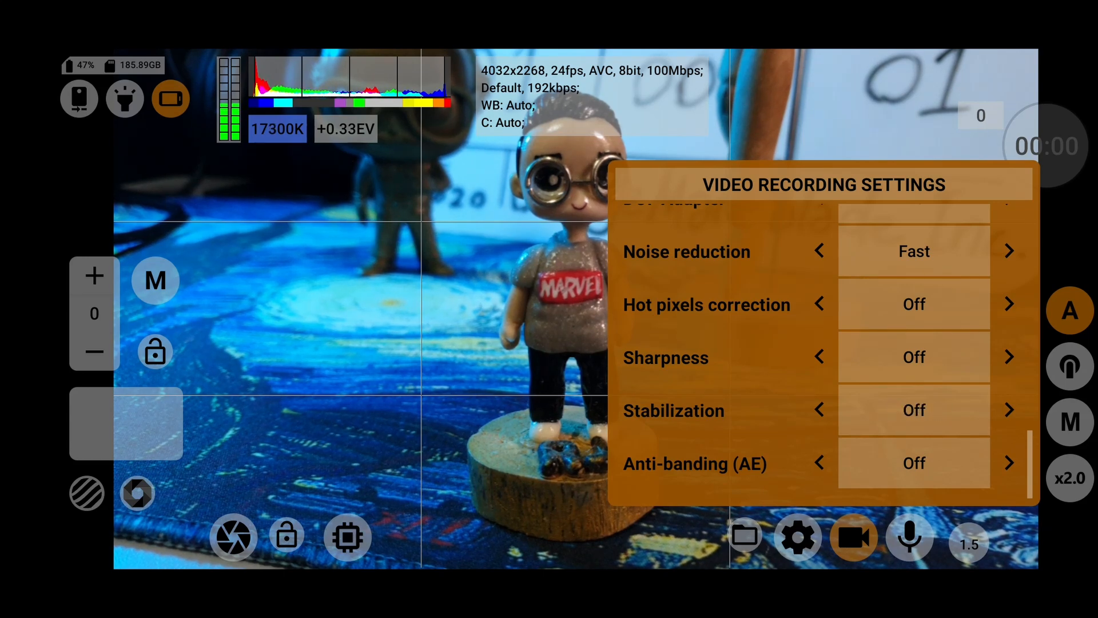
{"action": "left_click", "coordinate": [1009, 409]}
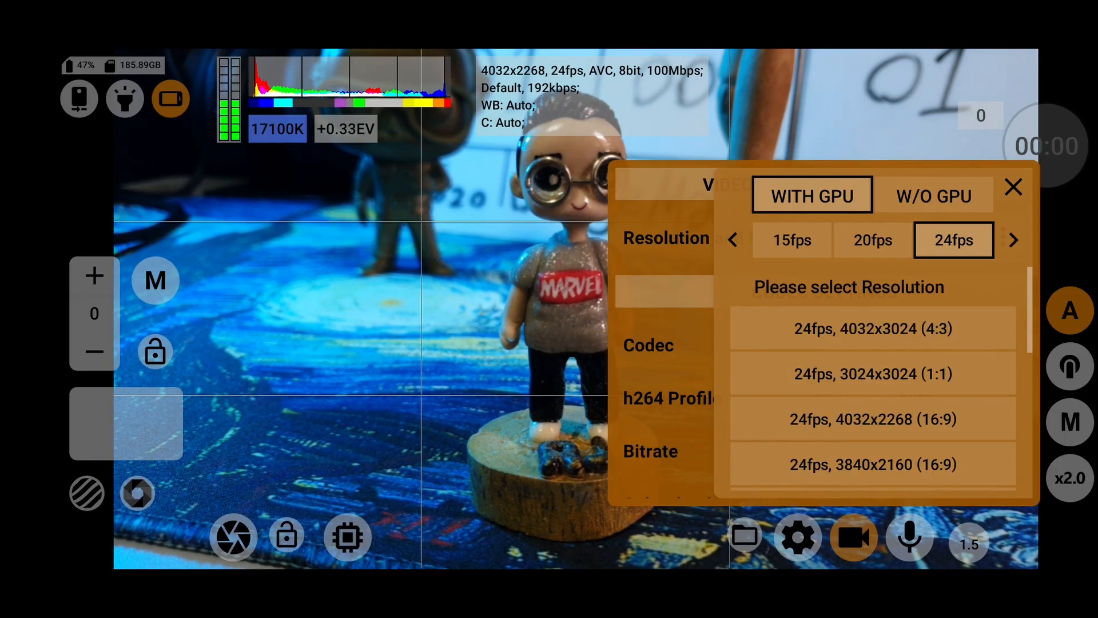
- Pick 4032x2268 24fps with GPU, switch colour depth to 10 bits and move to audio settings
{"action": "left_click", "coordinate": [873, 419]}
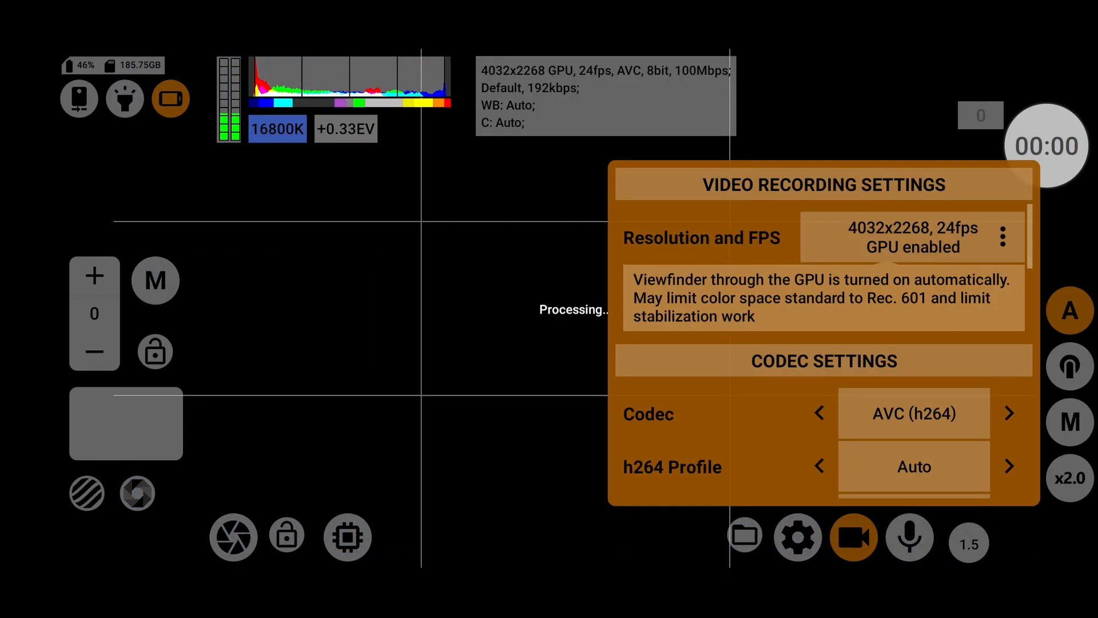
{"action": "scroll", "scroll_direction": "down", "scroll_amount": 3}
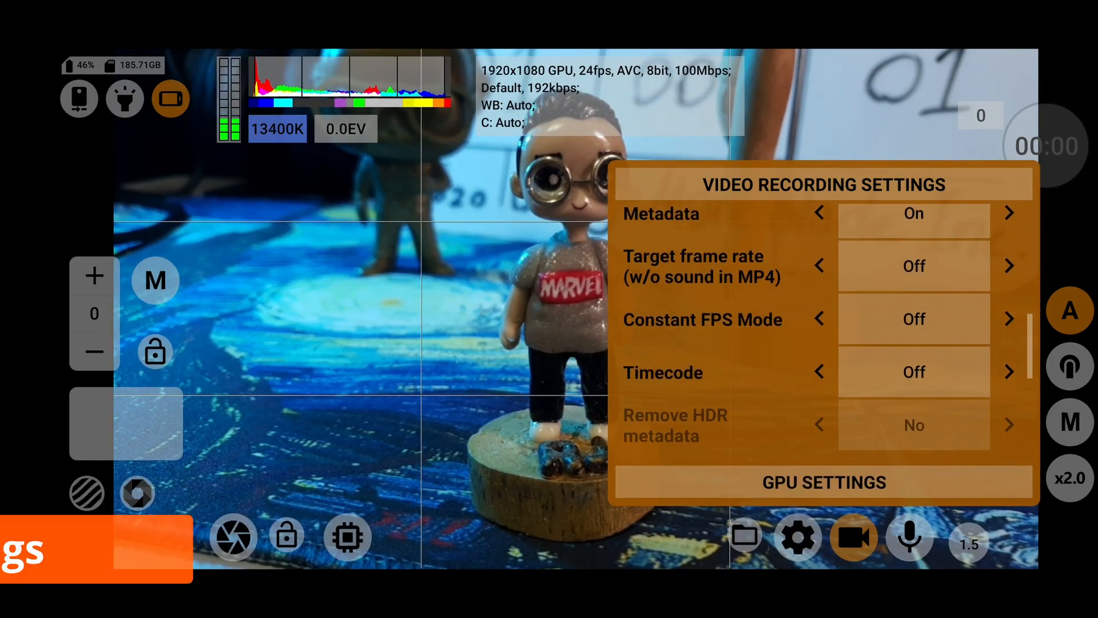
{"action": "scroll", "scroll_direction": "down", "scroll_amount": 3}
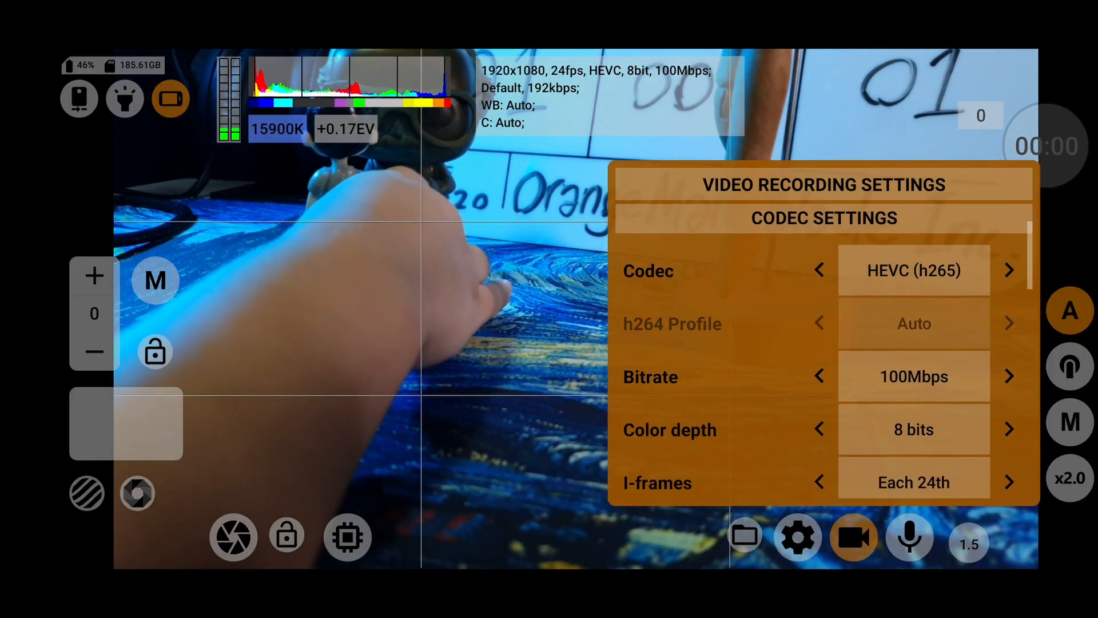
{"action": "left_click", "coordinate": [1010, 429]}
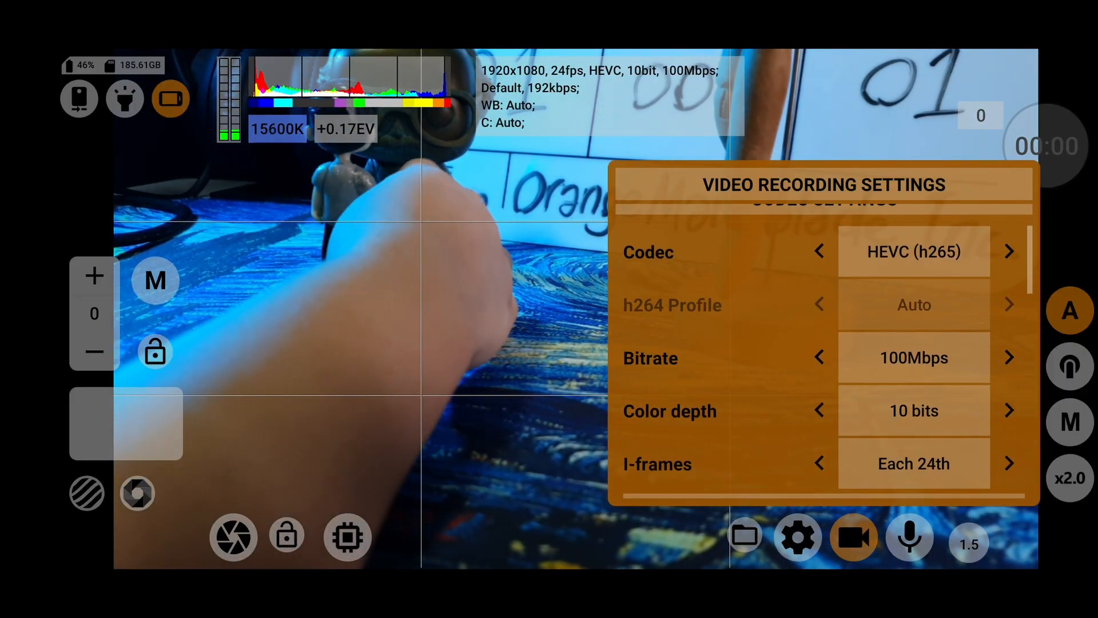
{"action": "left_click", "coordinate": [909, 537]}
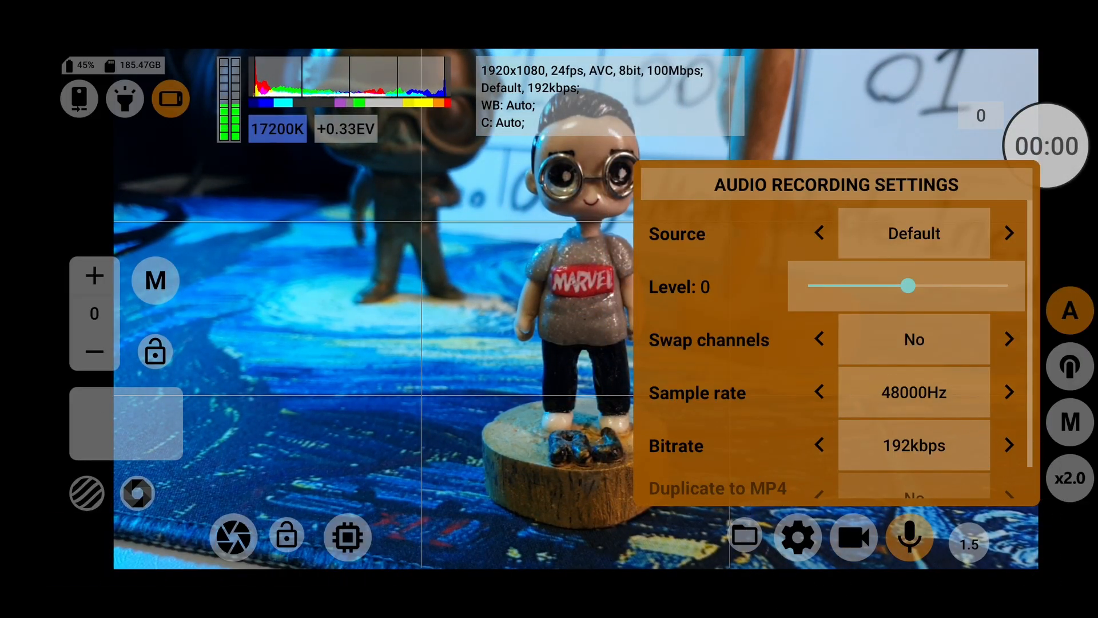
- Set the audio source to Unprocessed at 48000Hz and 192kbps
{"action": "left_click", "coordinate": [1010, 232]}
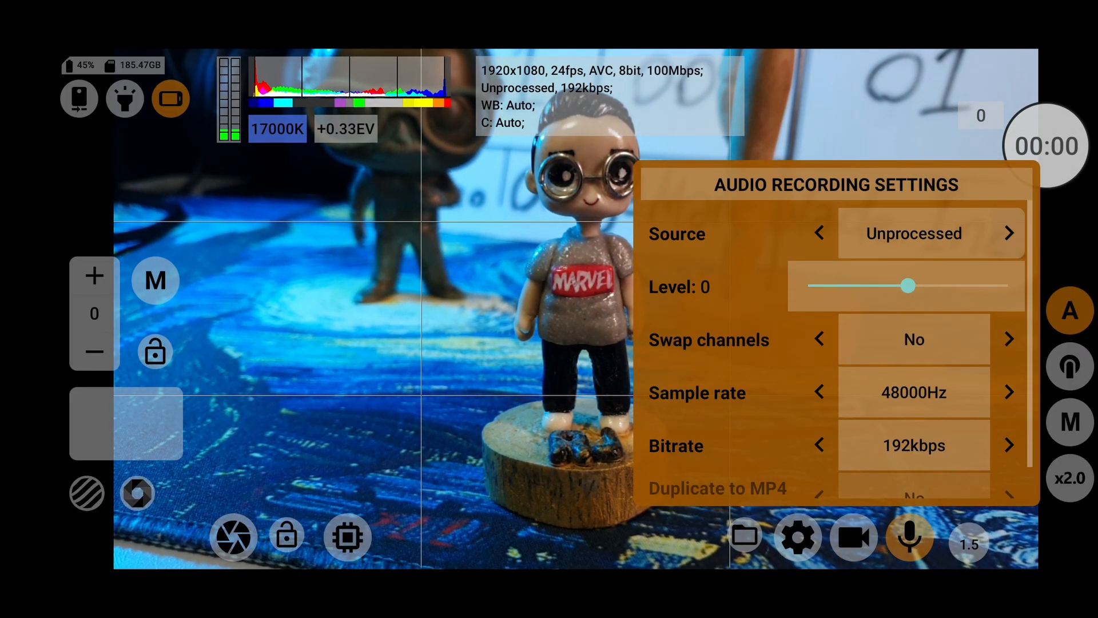
{"action": "left_click", "coordinate": [1009, 232]}
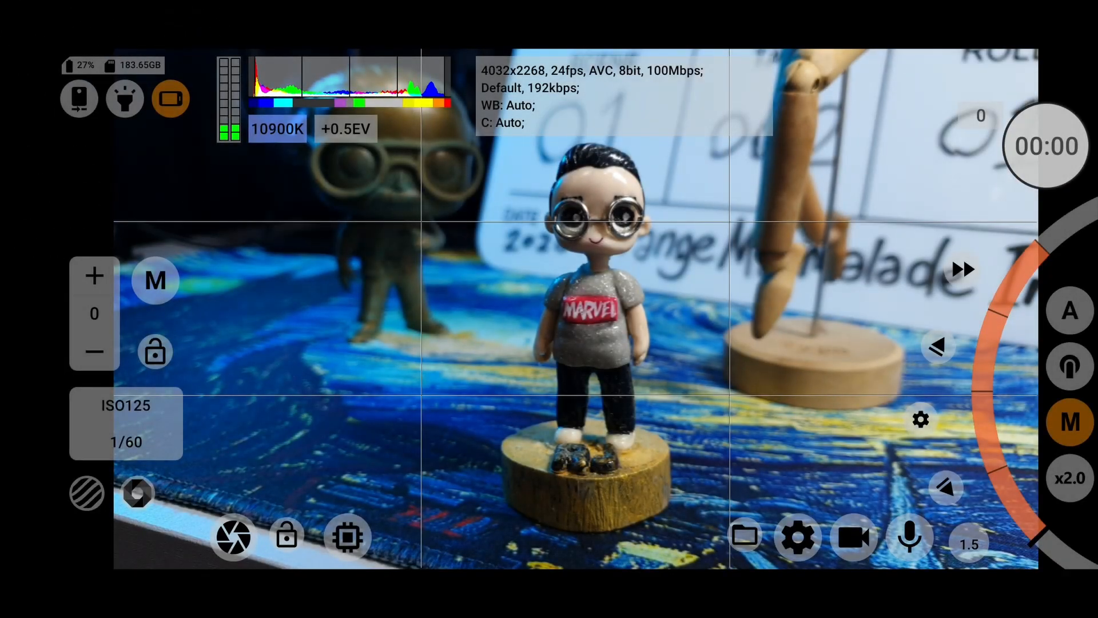
- Open the list of the phone's four cameras and pick a lens to shoot with
{"action": "left_click", "coordinate": [79, 97]}
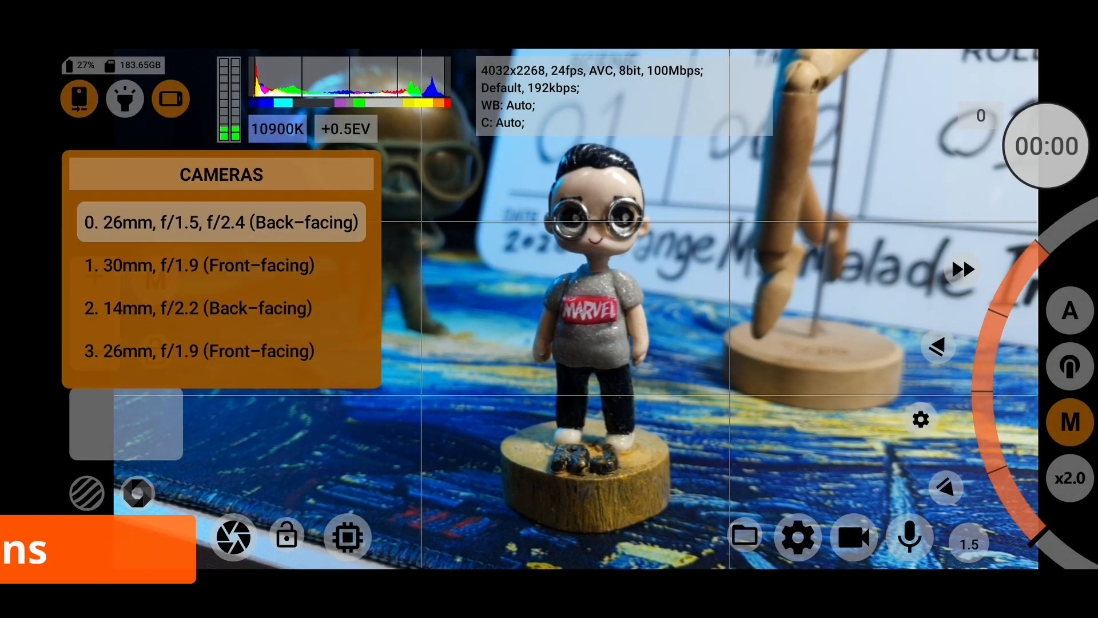
{"action": "left_click", "coordinate": [221, 307]}
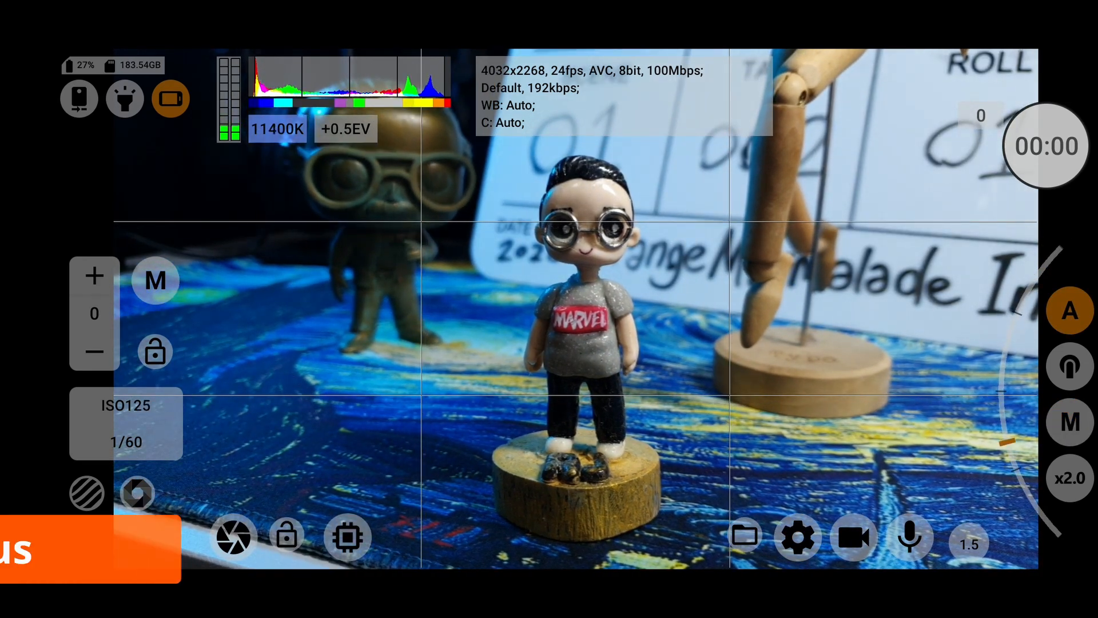
- Switch focusing from automatic to manual with the M focus button
{"action": "left_click", "coordinate": [575, 311]}
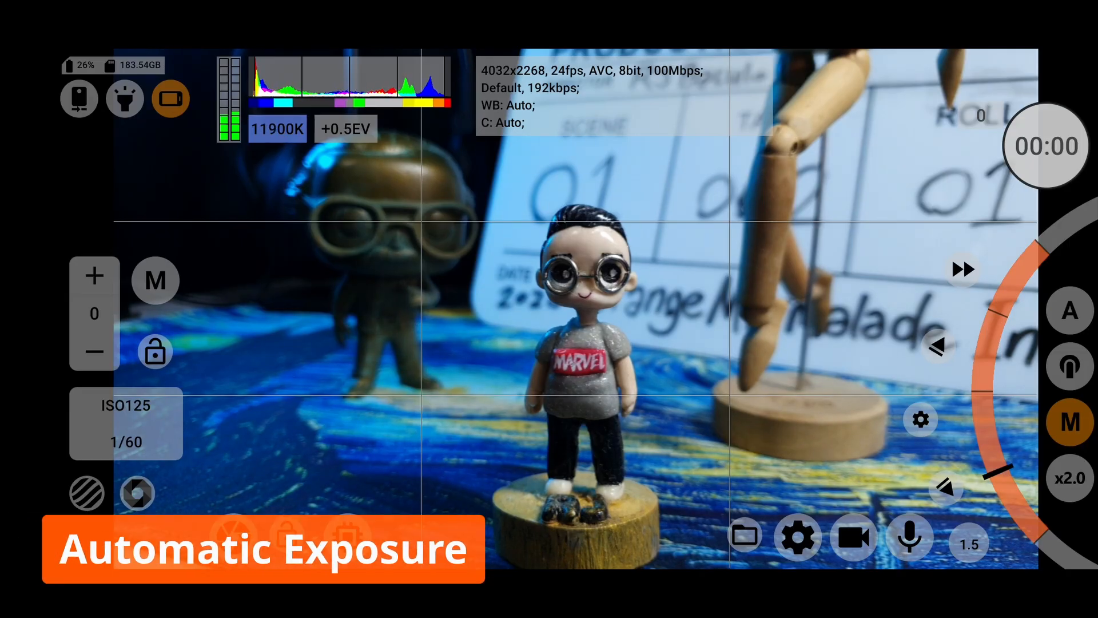
{"action": "left_click", "coordinate": [95, 352]}
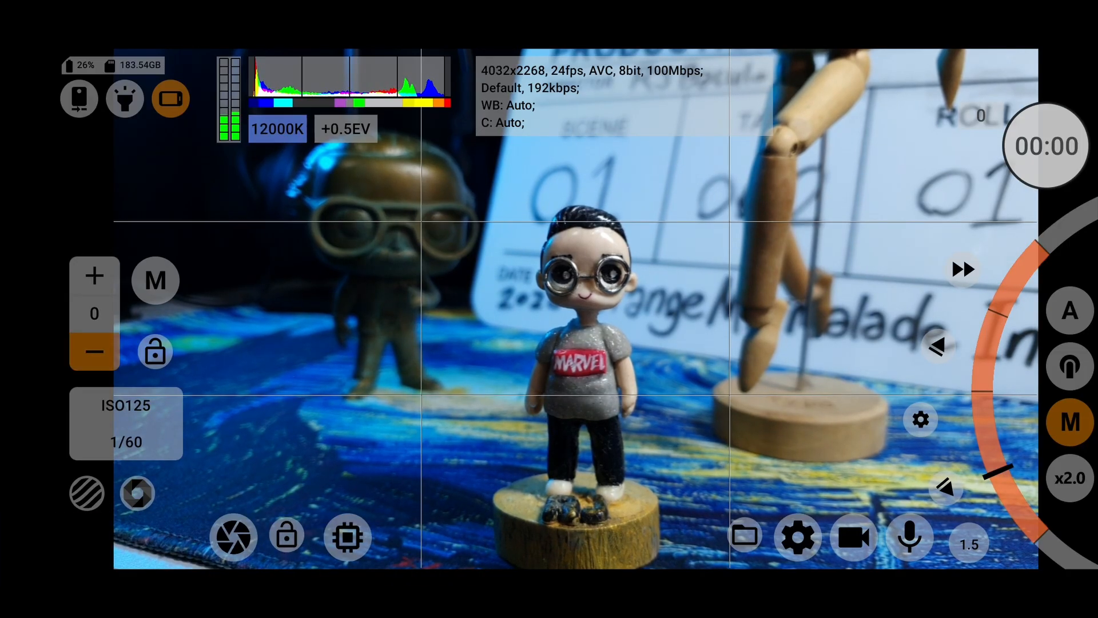
{"action": "left_click", "coordinate": [95, 351]}
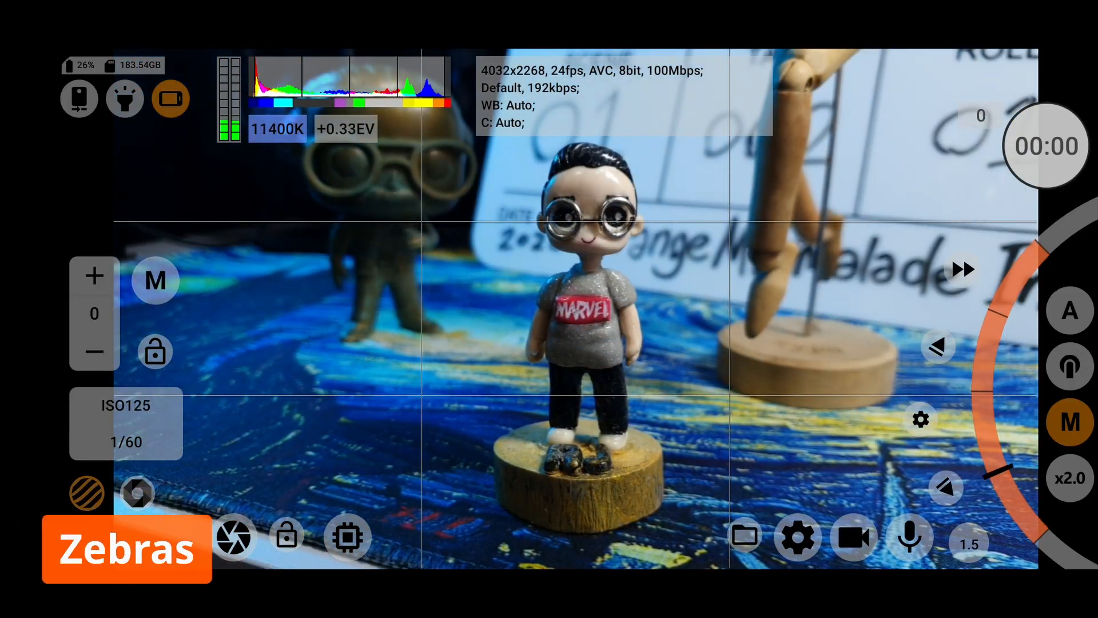
{"action": "left_click", "coordinate": [126, 548]}
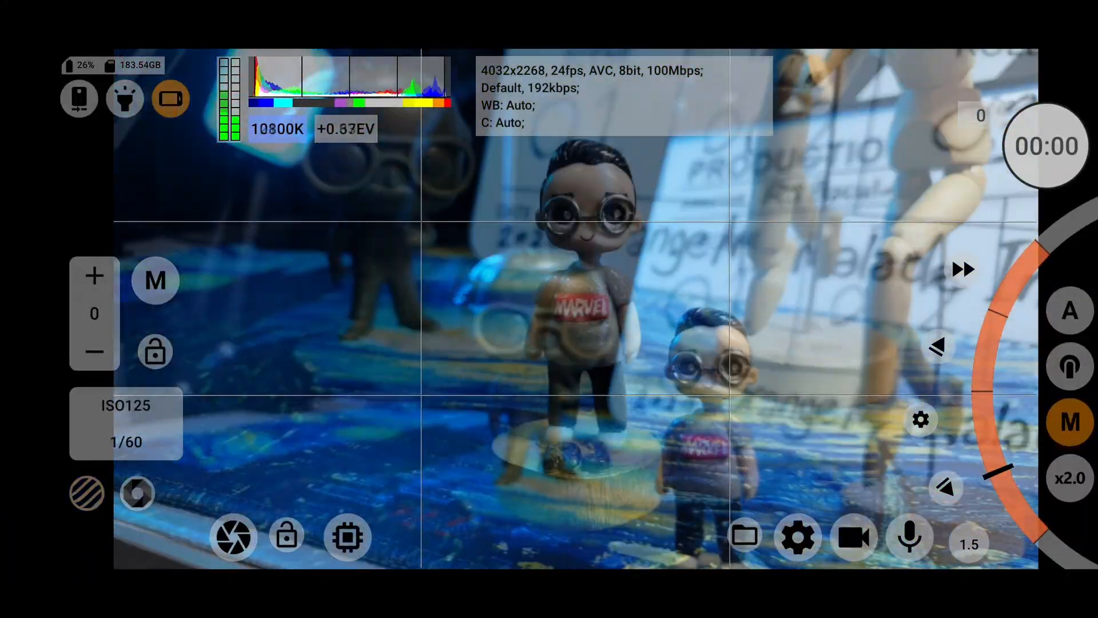
{"action": "left_click", "coordinate": [155, 279]}
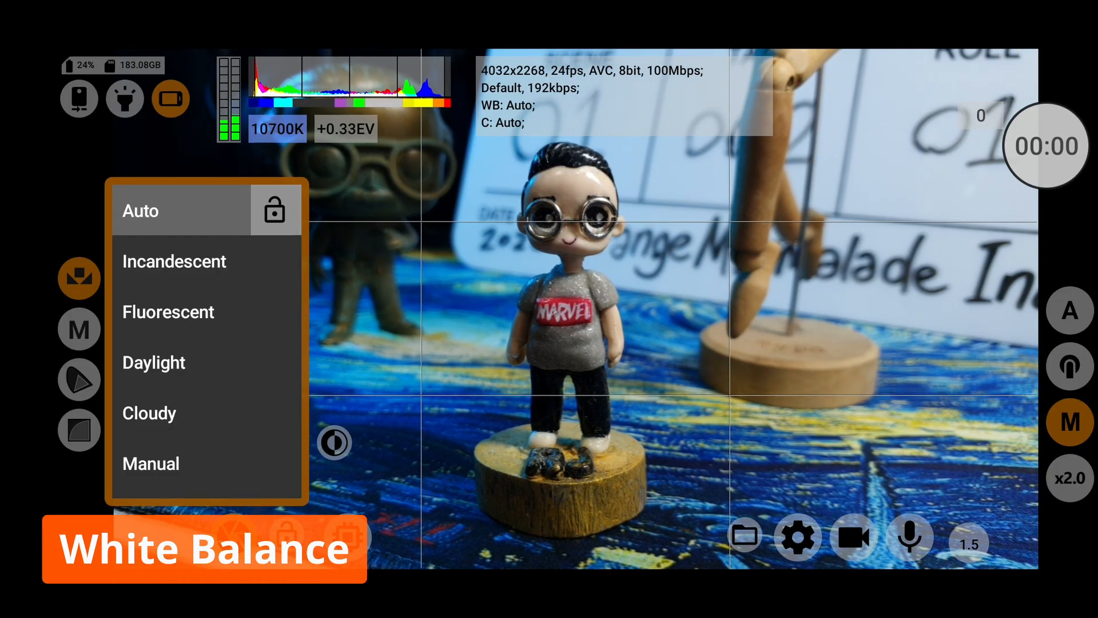
- Switch white balance to Manual and drag temperature and tint to about 5600K
{"action": "left_click", "coordinate": [174, 261]}
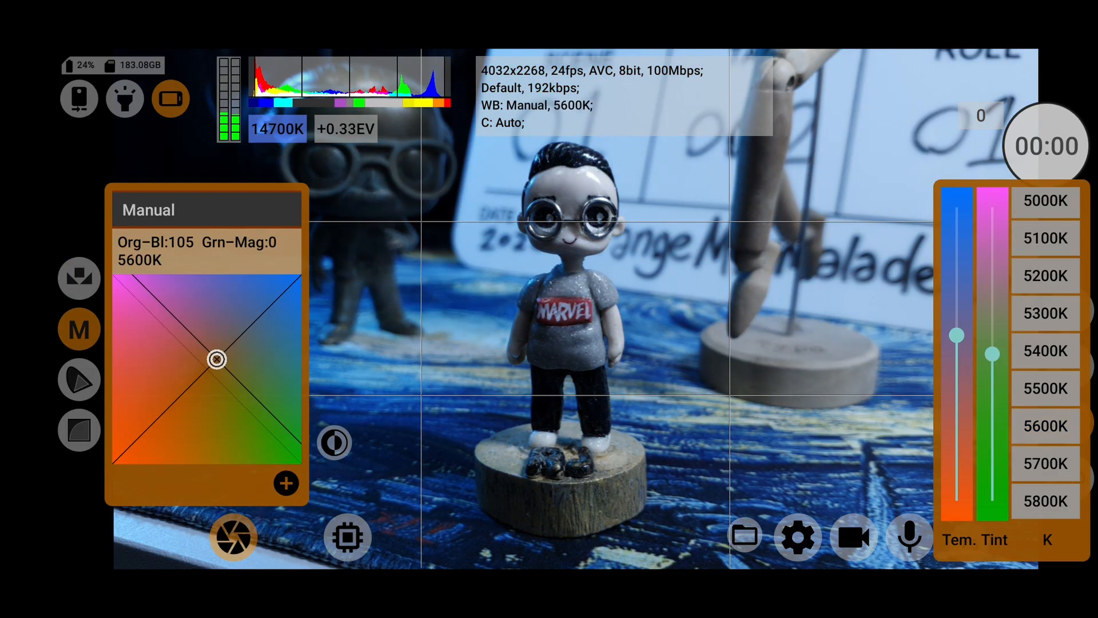
{"action": "left_click_drag", "start_coordinate": [218, 358], "coordinate": [263, 370]}
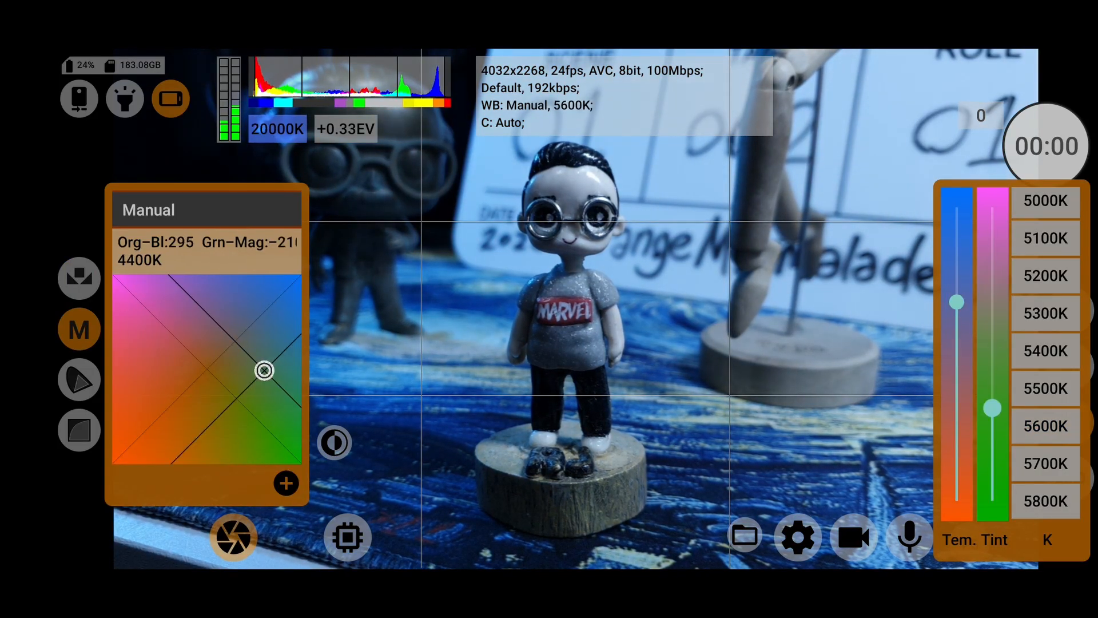
{"action": "left_click_drag", "start_coordinate": [263, 370], "coordinate": [191, 298]}
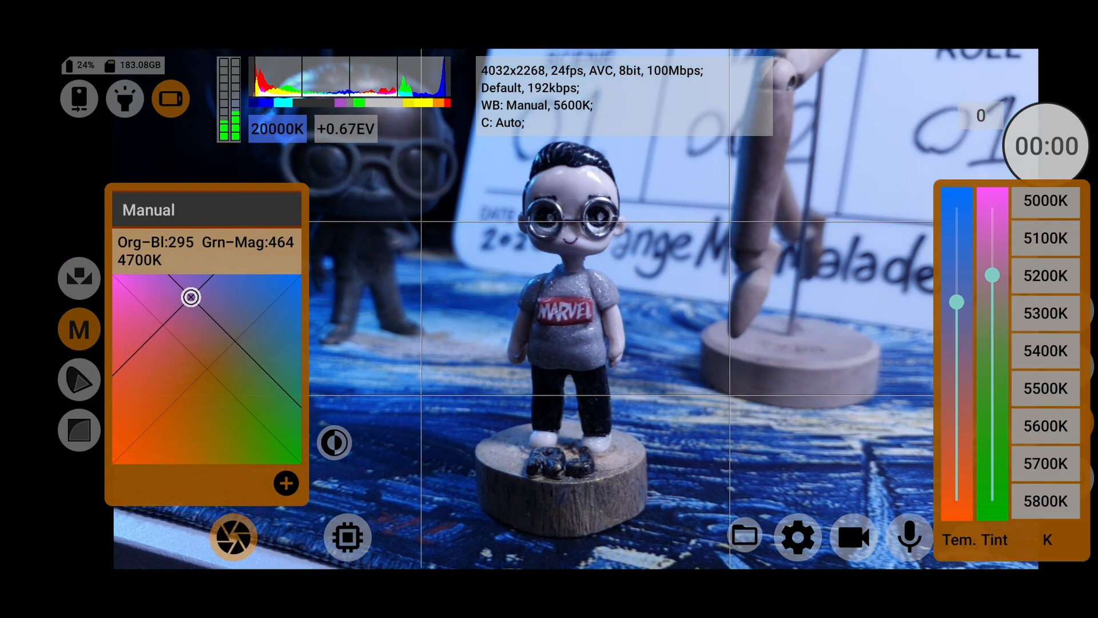
{"action": "left_click_drag", "start_coordinate": [189, 297], "coordinate": [150, 384]}
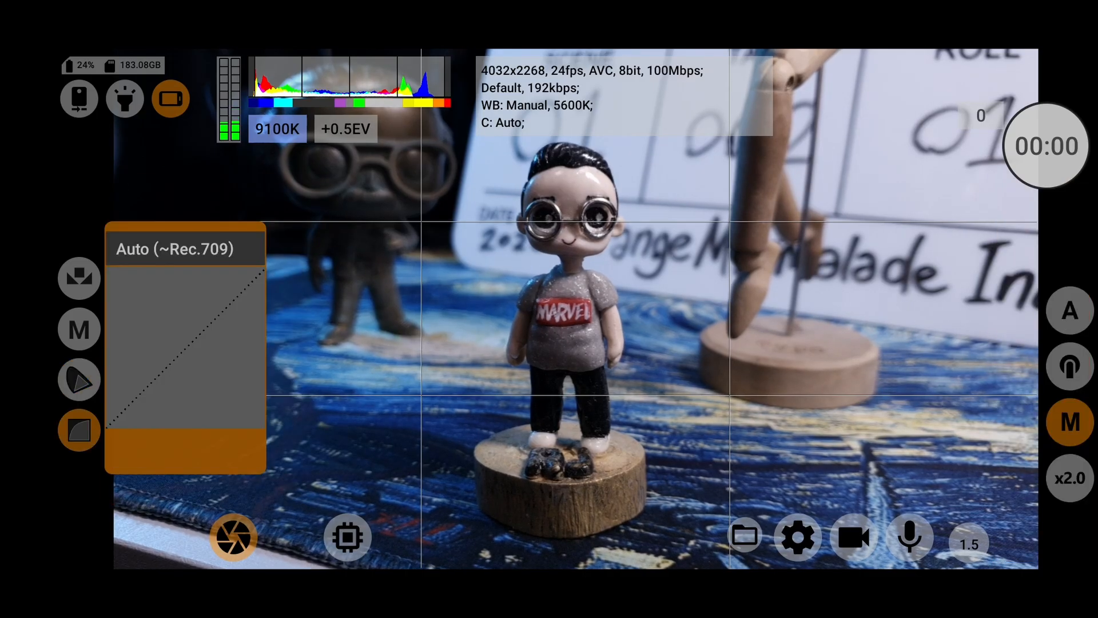
- Choose the mLog 80% gamma curve, then move to the colour section that reports GPU is required
{"action": "left_click", "coordinate": [79, 429]}
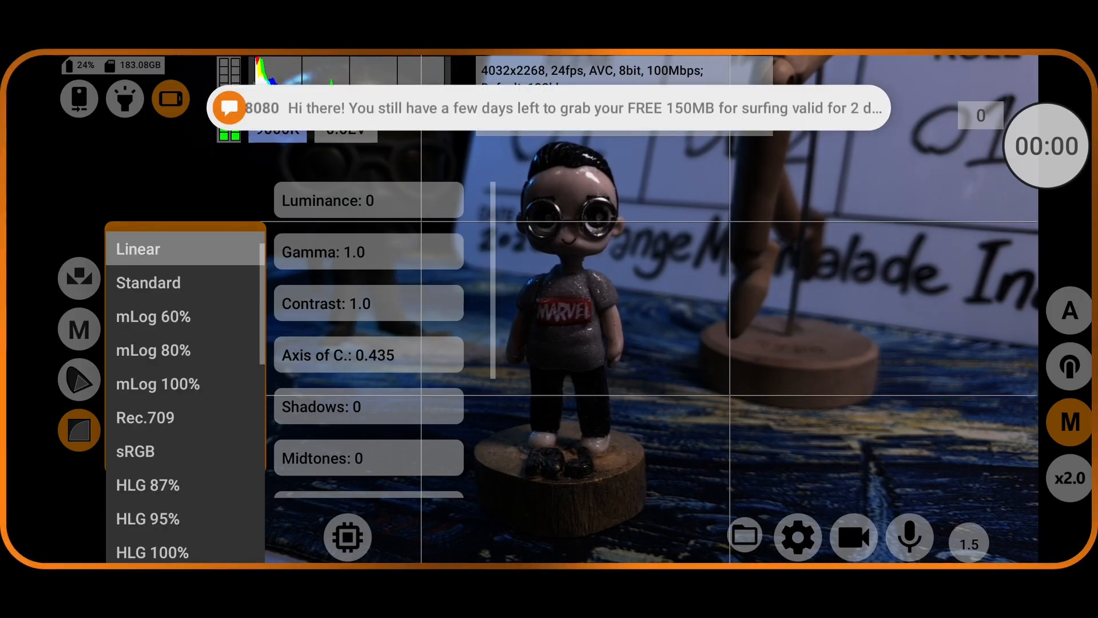
{"action": "left_click", "coordinate": [152, 316]}
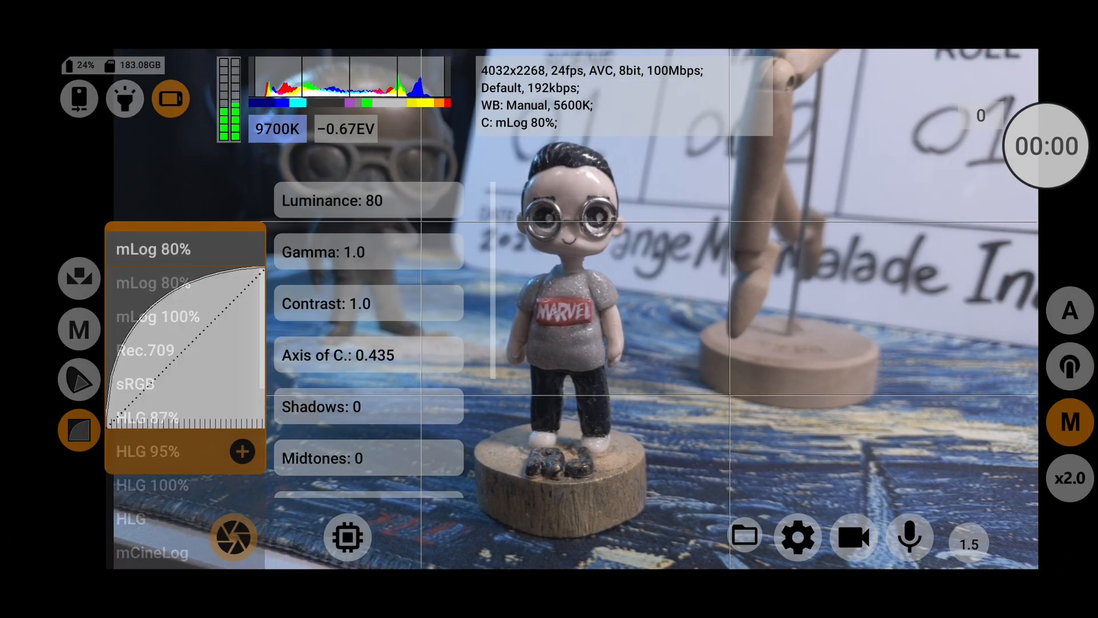
{"action": "left_click", "coordinate": [135, 383]}
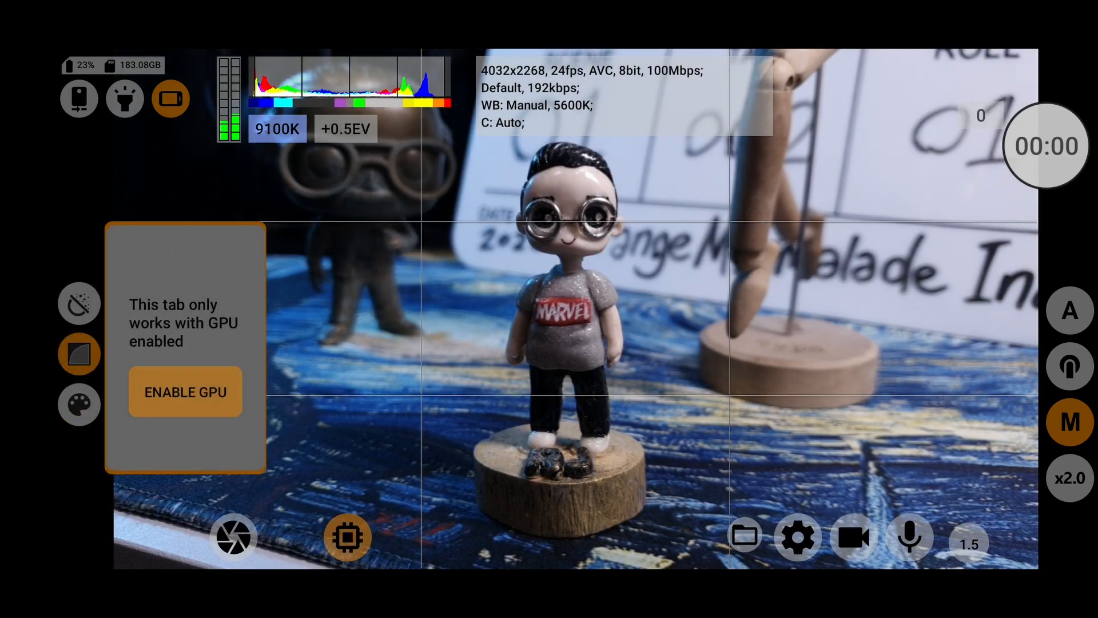
- Enable GPU processing and select the mLog 60% gamma curve
{"action": "left_click", "coordinate": [79, 405]}
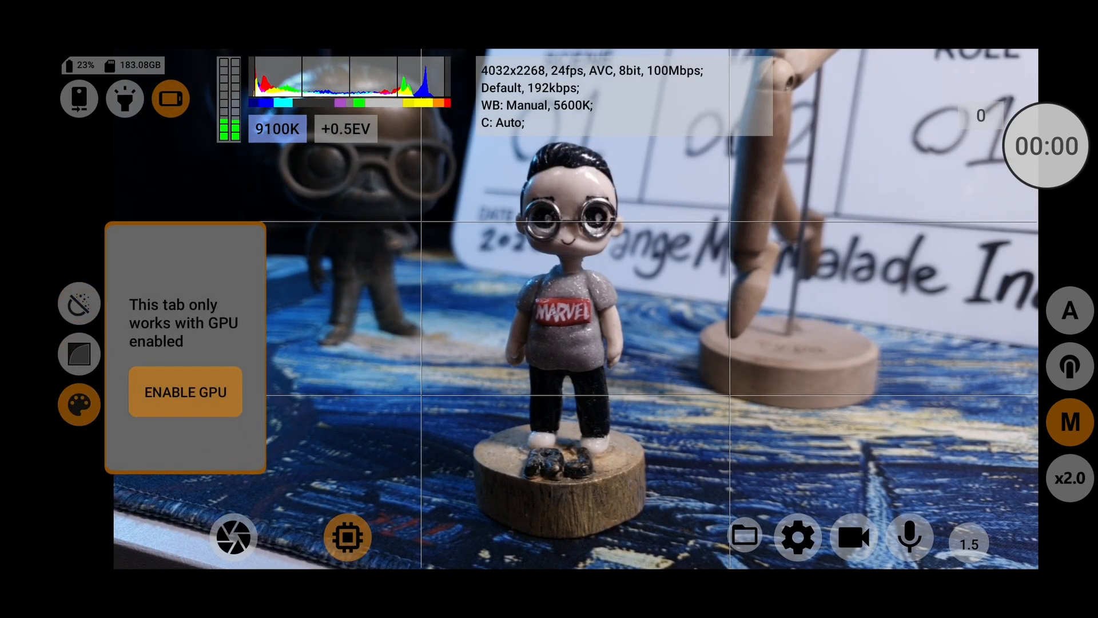
{"action": "left_click", "coordinate": [78, 353]}
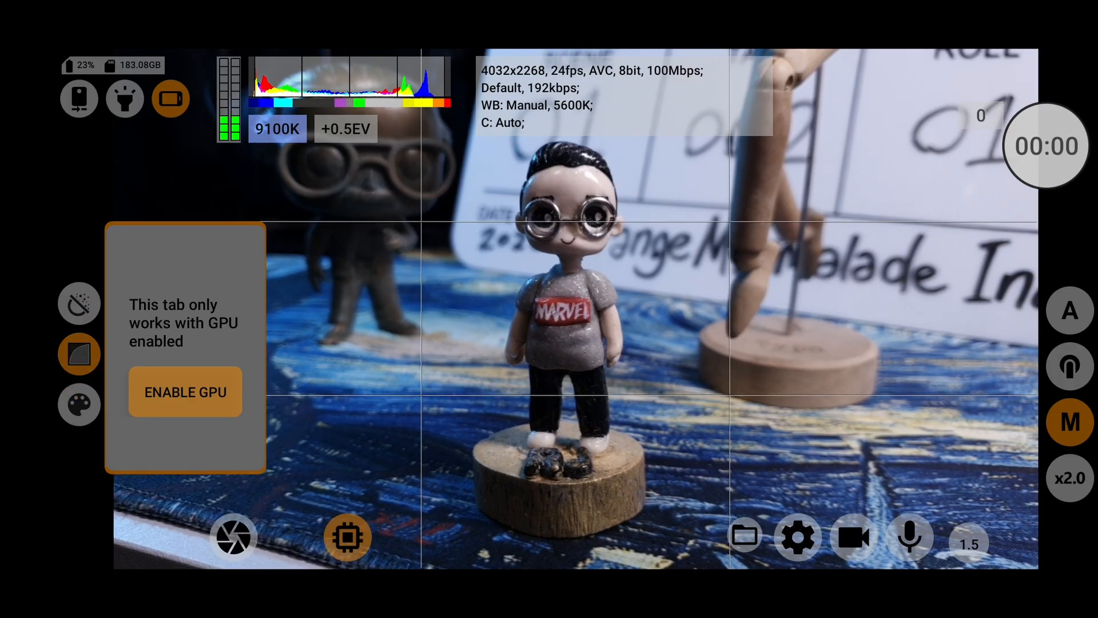
{"action": "left_click", "coordinate": [185, 392]}
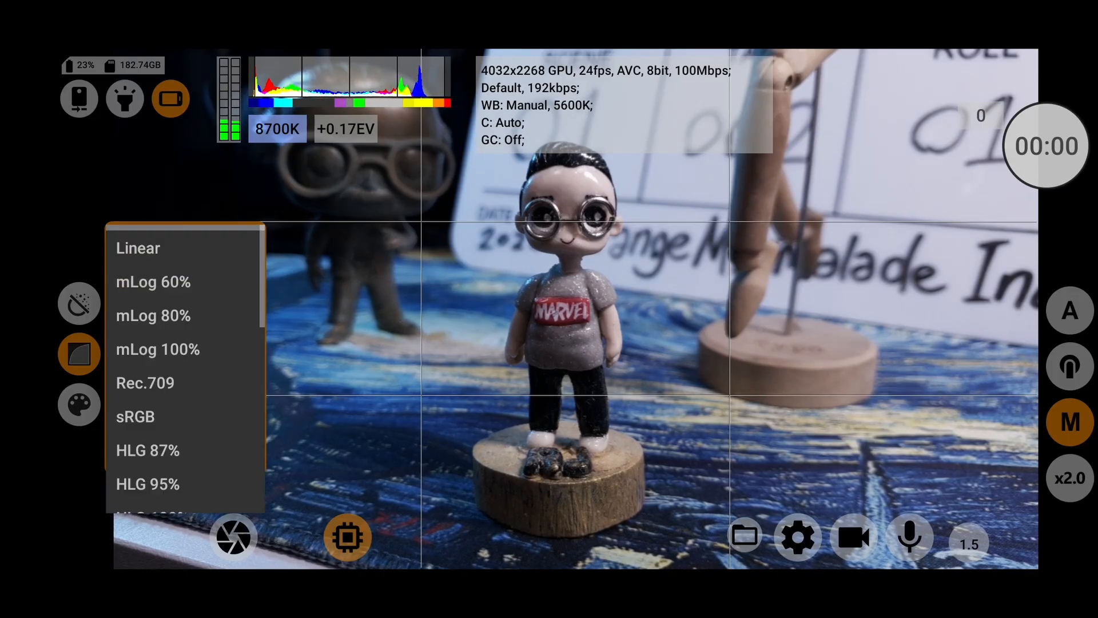
{"action": "scroll", "scroll_direction": "down", "scroll_amount": 3}
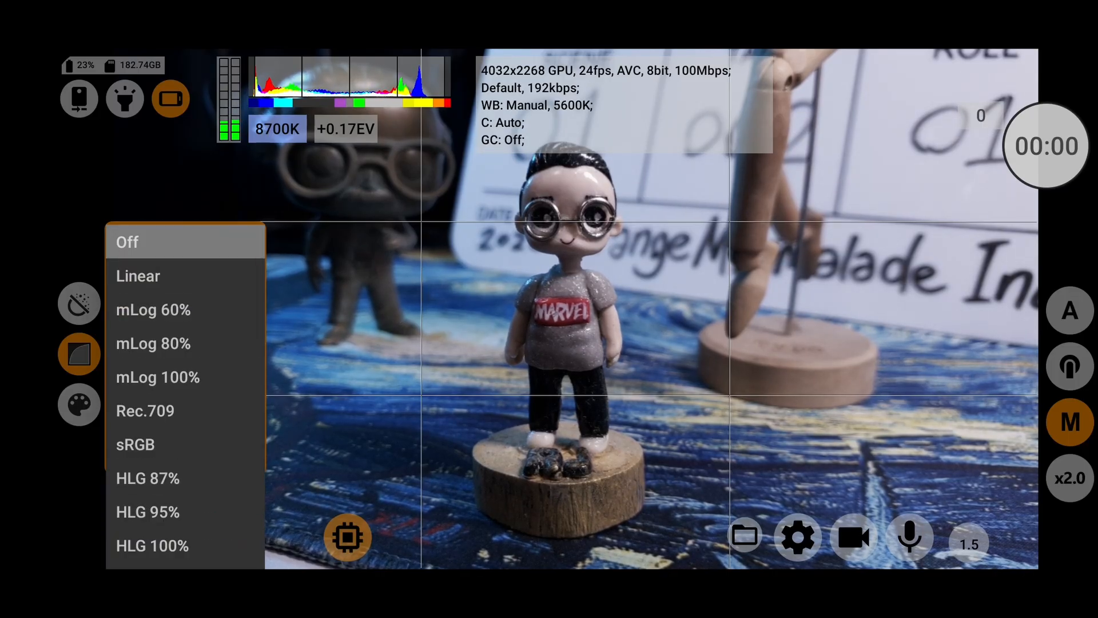
{"action": "left_click", "coordinate": [152, 310]}
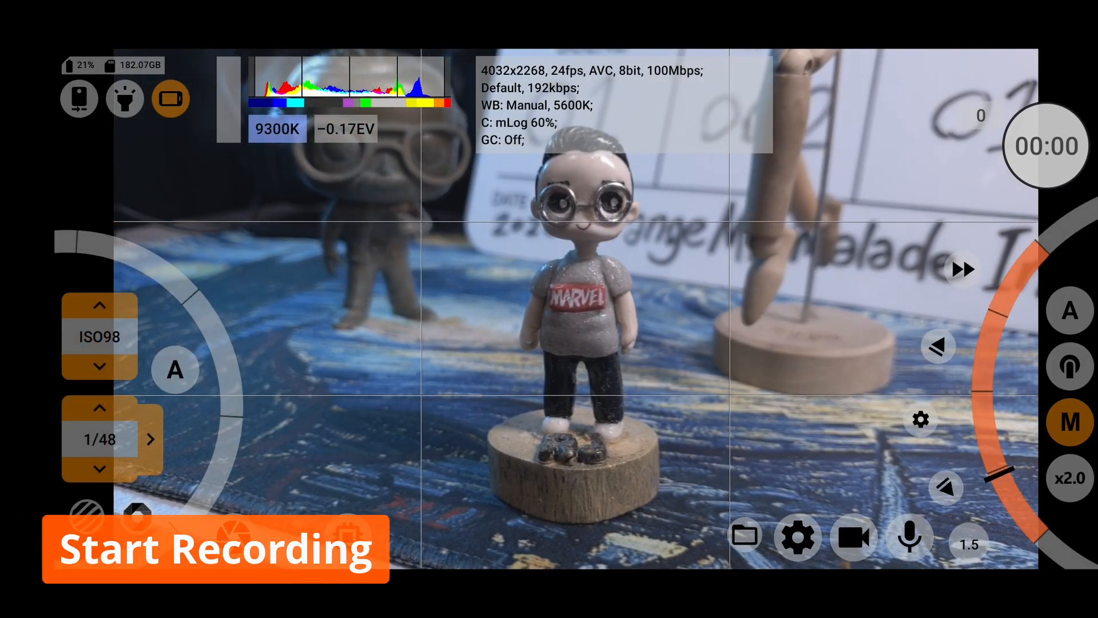
- Record a short clip with the mLog 60%, ISO98, 1/48 settings
{"action": "left_click", "coordinate": [214, 548]}
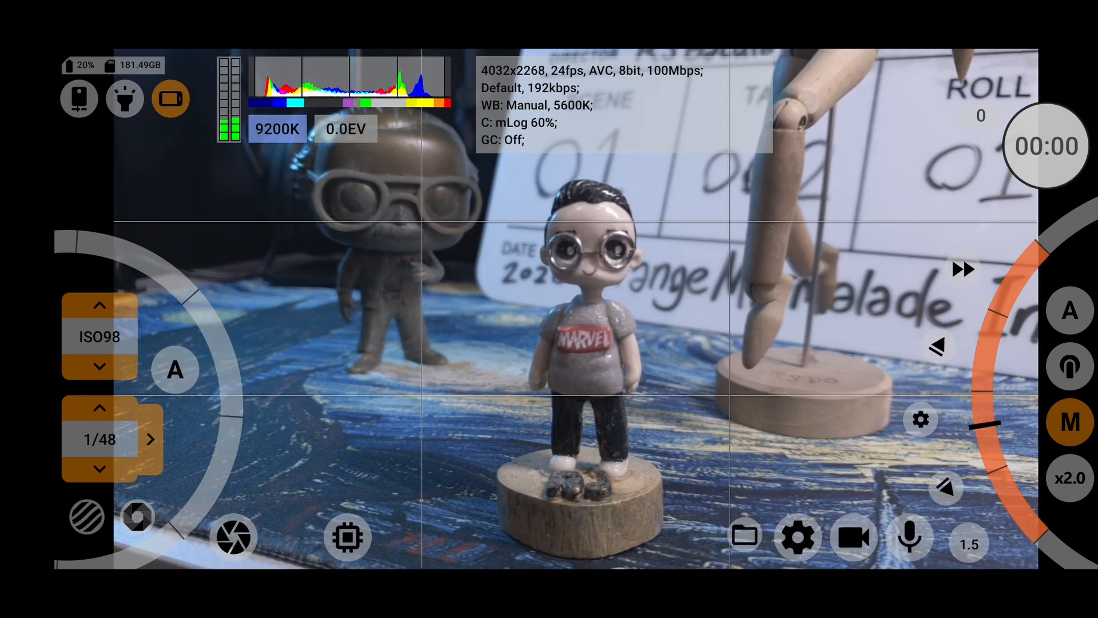
{"action": "left_click", "coordinate": [744, 537]}
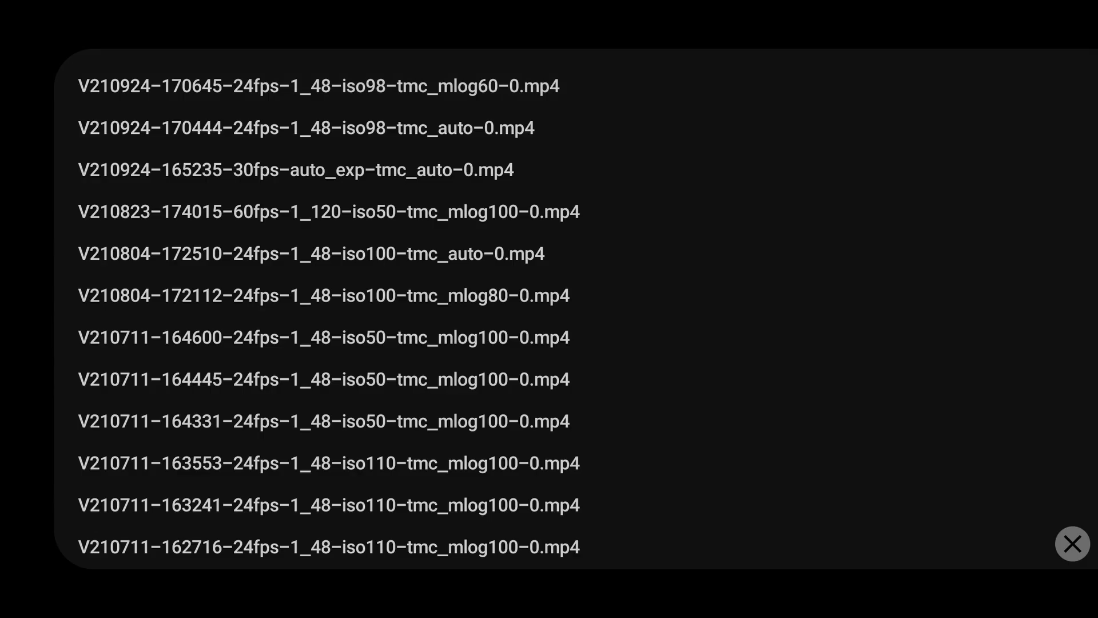
{"action": "left_click", "coordinate": [307, 127]}
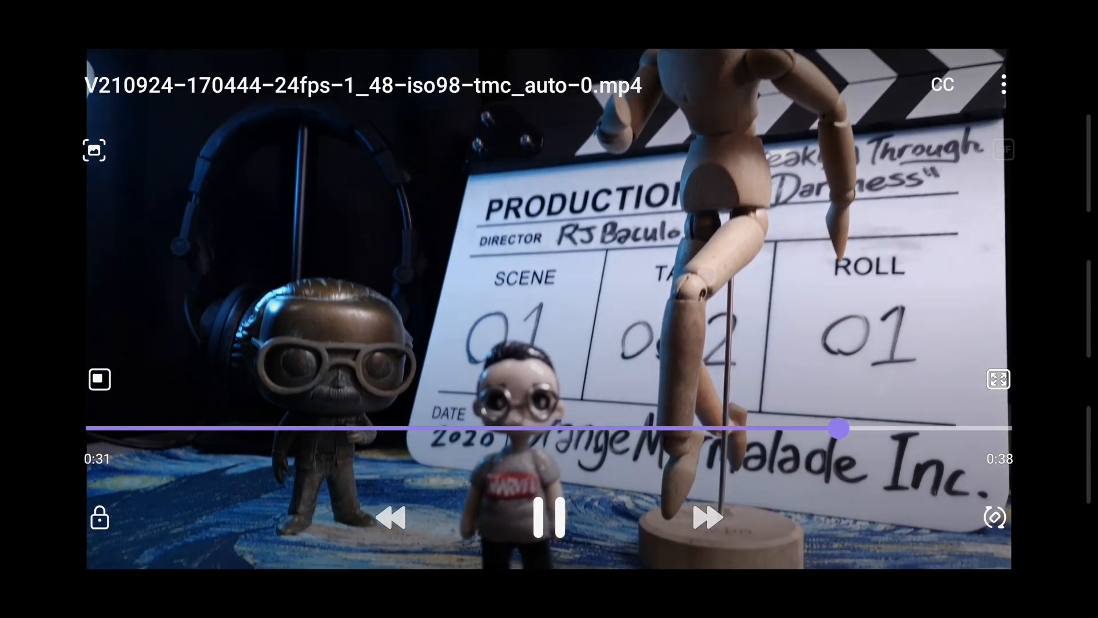